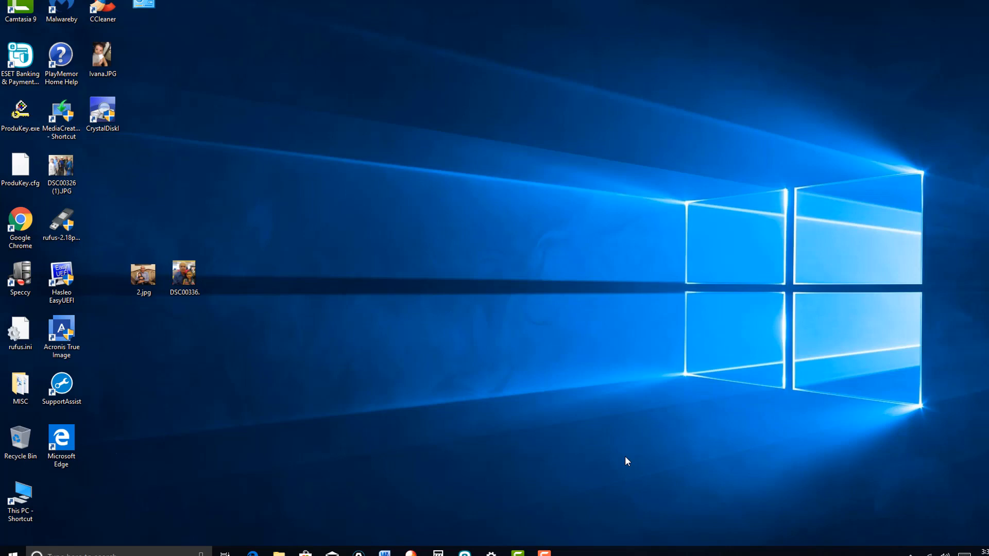
mouse_move(635, 422)
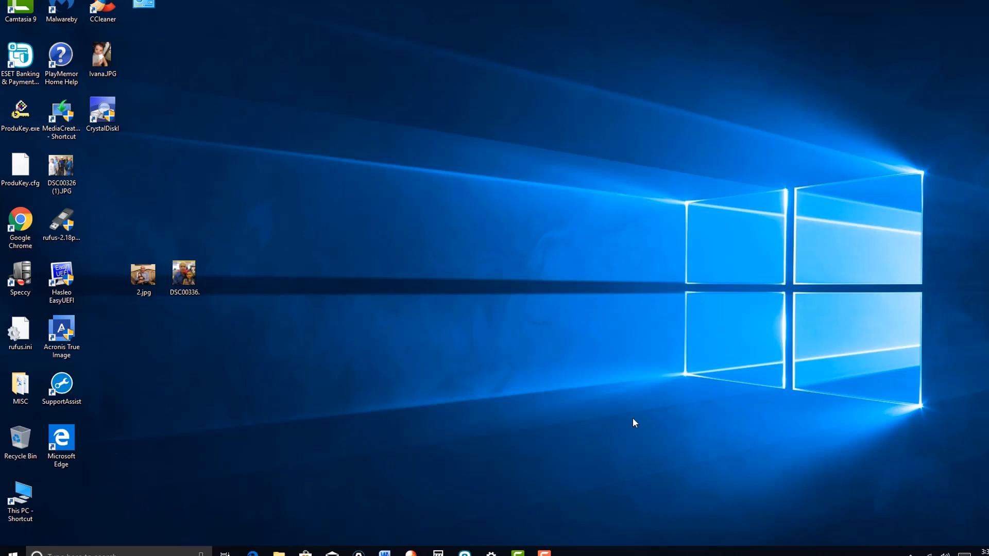
mouse_move(625, 427)
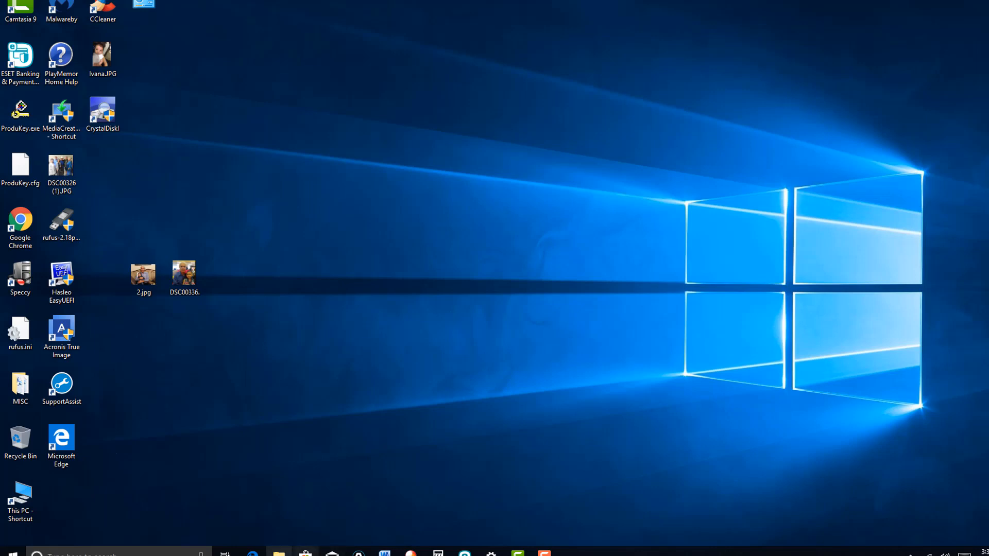
mouse_move(278, 554)
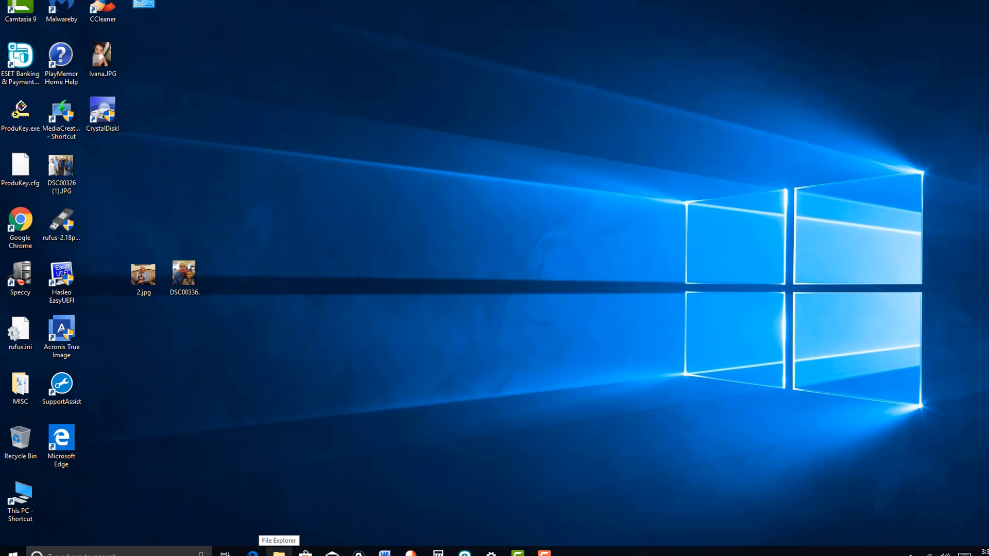
mouse_move(233, 267)
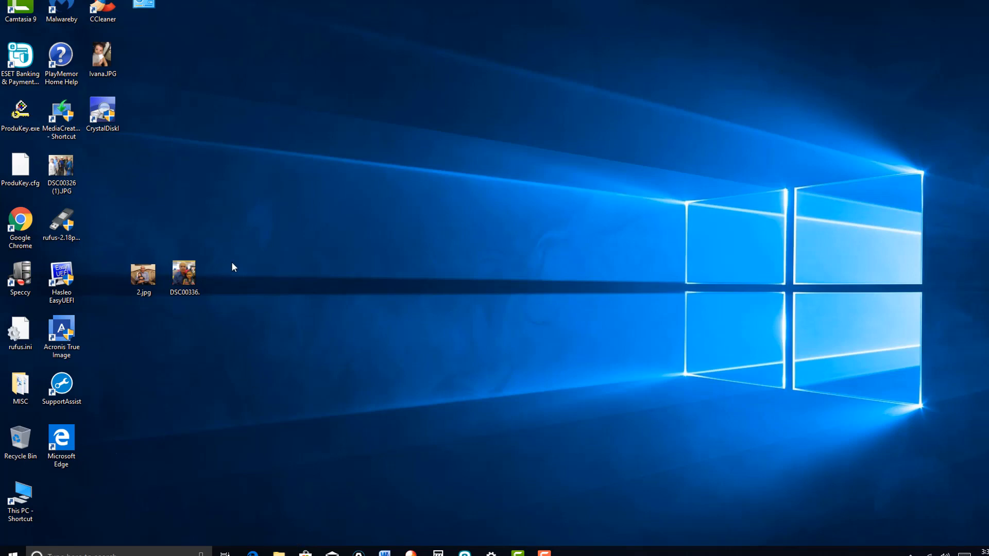
mouse_move(301, 264)
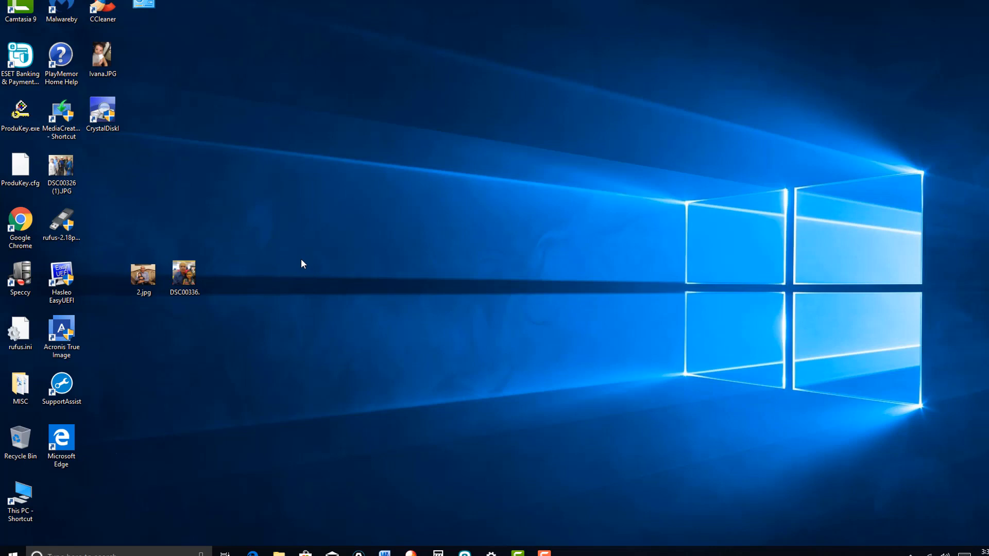
mouse_move(287, 247)
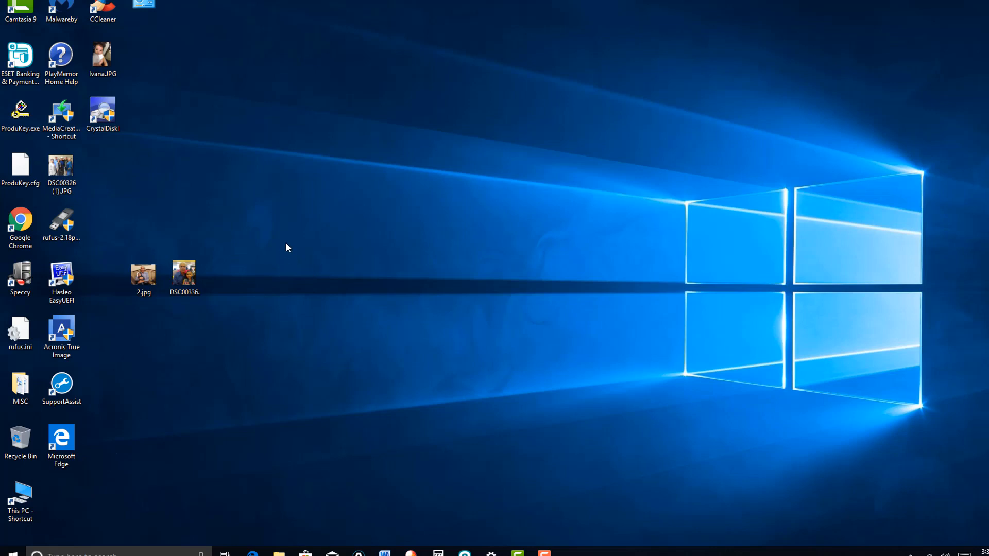
mouse_move(286, 227)
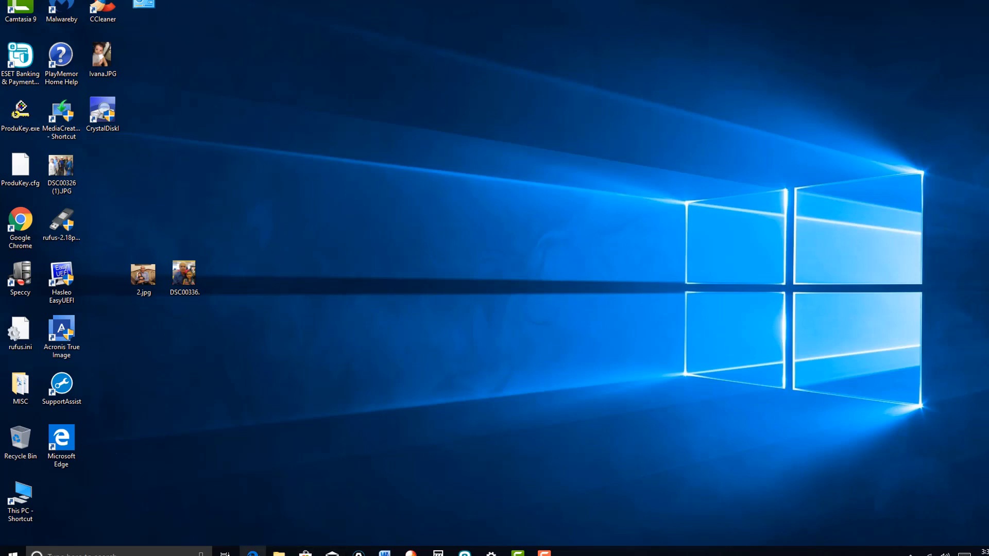
mouse_move(252, 554)
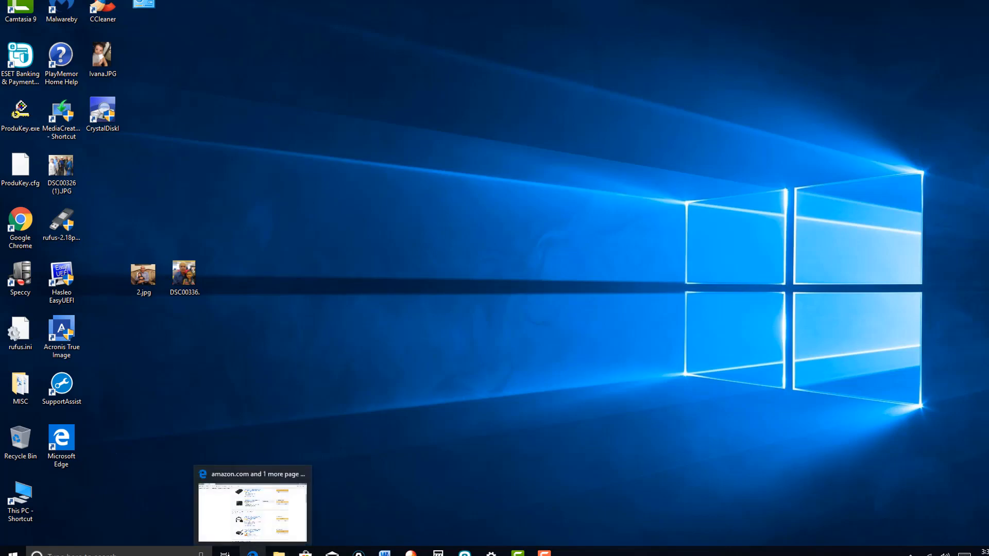
Show This PC in File Explorer with Local Disk (D:) at 788 GB free of 930 GB
click(252, 508)
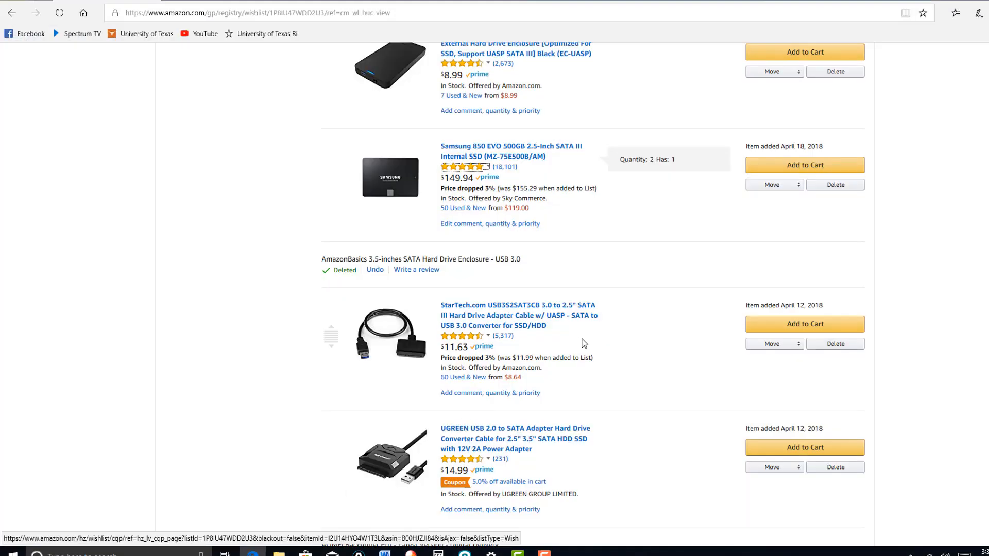
mouse_move(621, 297)
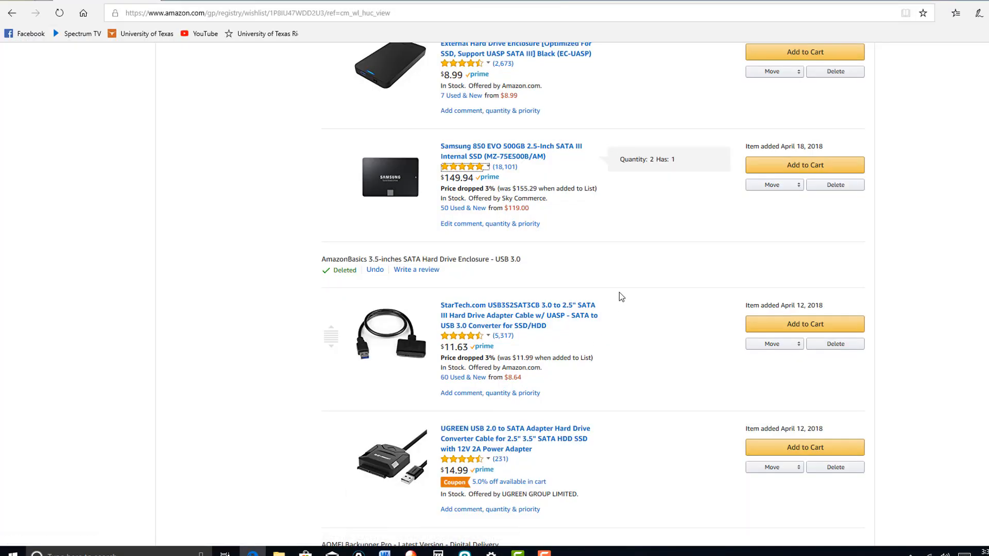
scroll(up, 3)
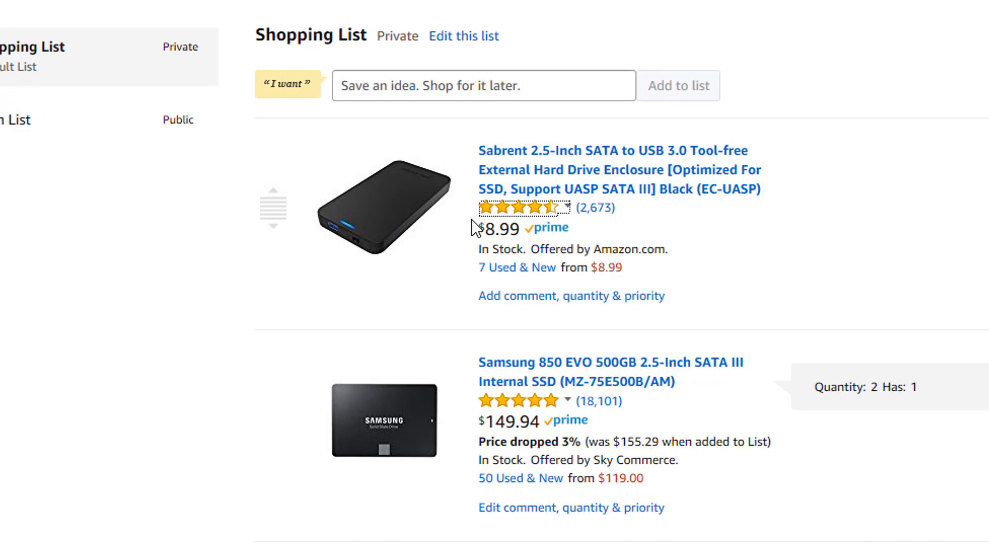
mouse_move(514, 208)
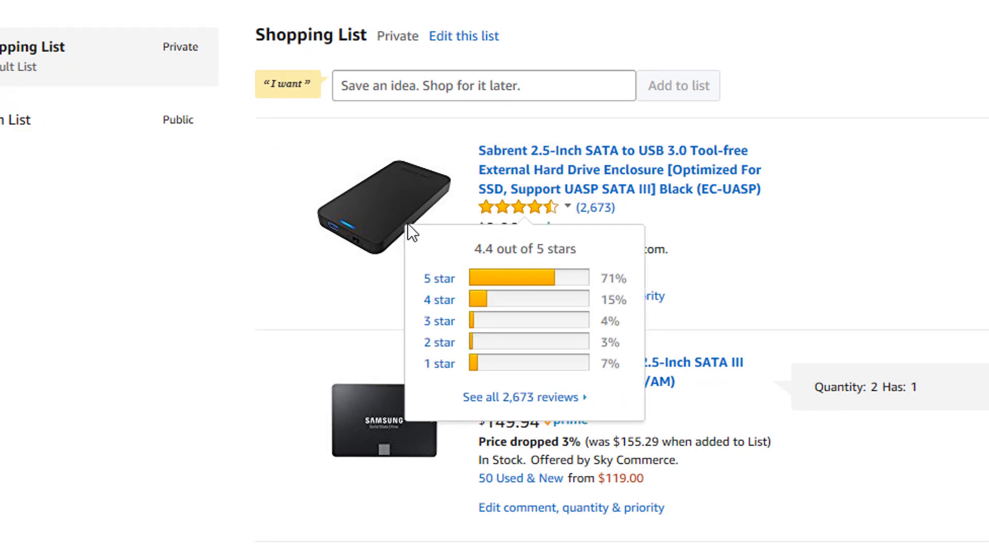
mouse_move(437, 277)
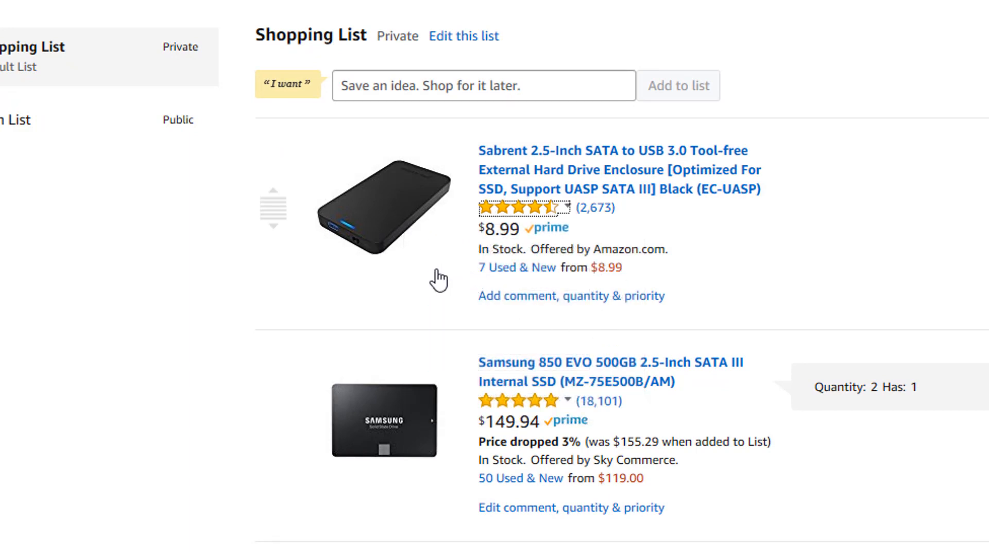
mouse_move(879, 299)
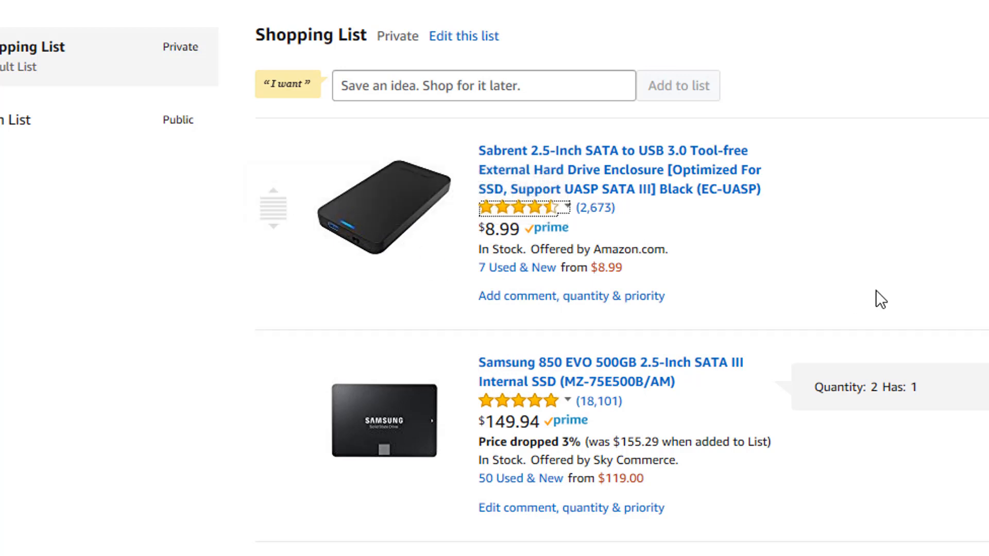
mouse_move(407, 277)
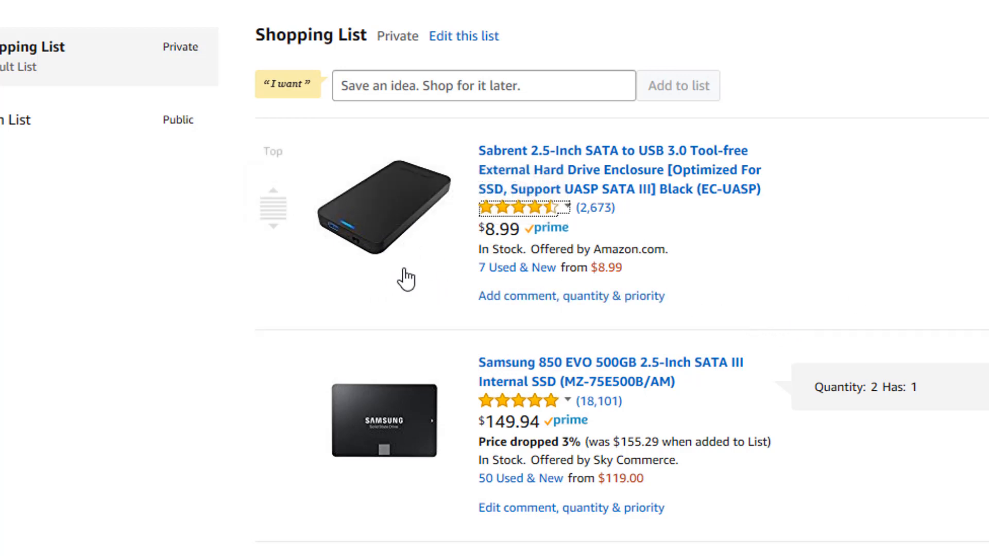
mouse_move(795, 292)
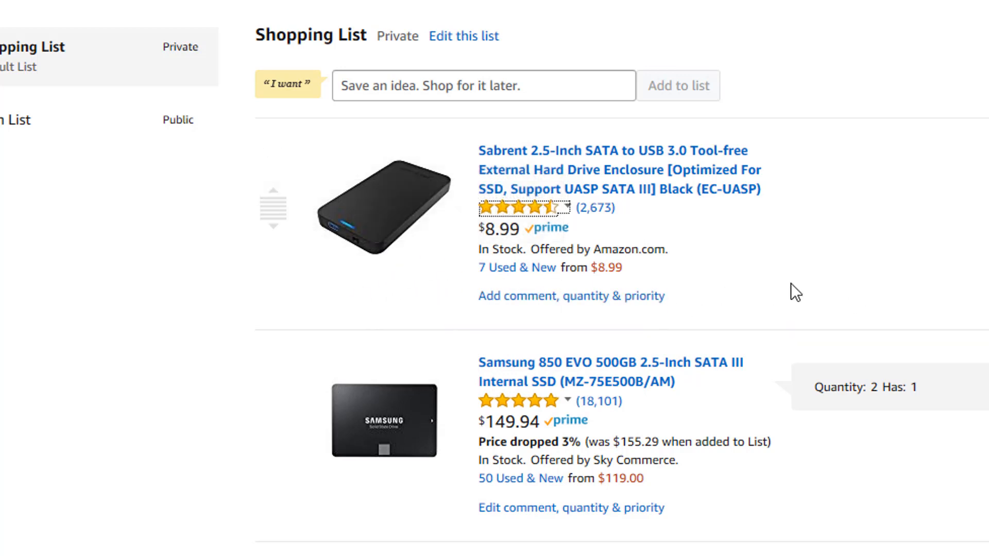
mouse_move(385, 208)
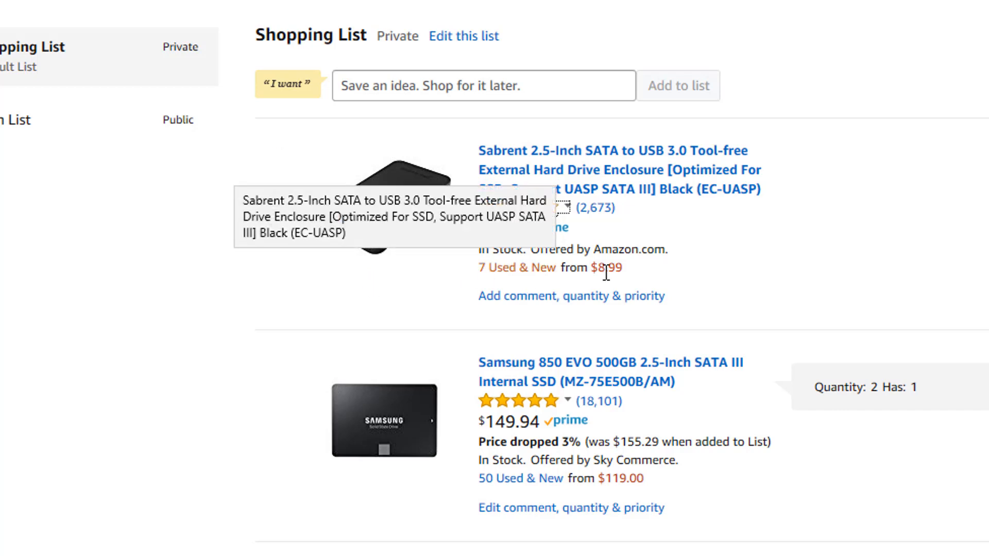
mouse_move(673, 285)
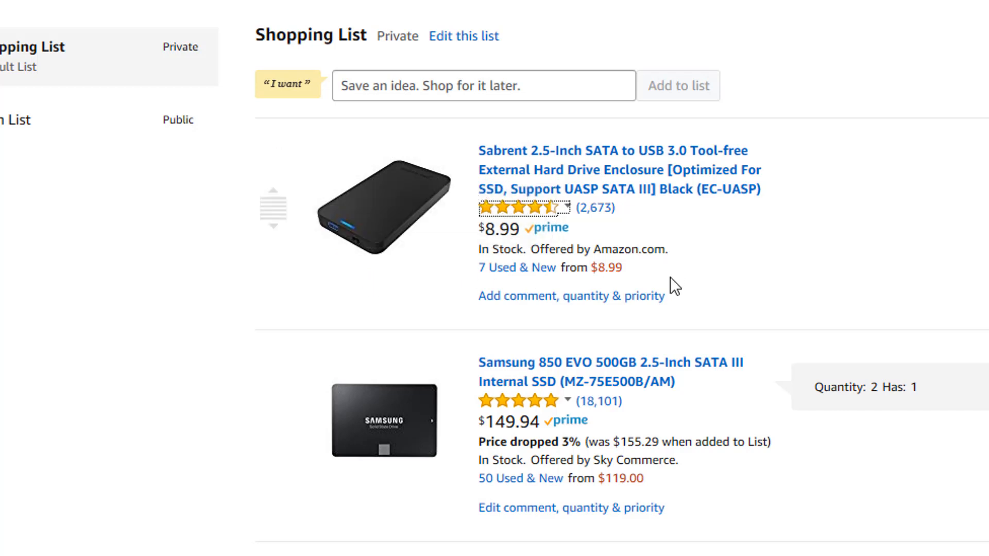
mouse_move(402, 265)
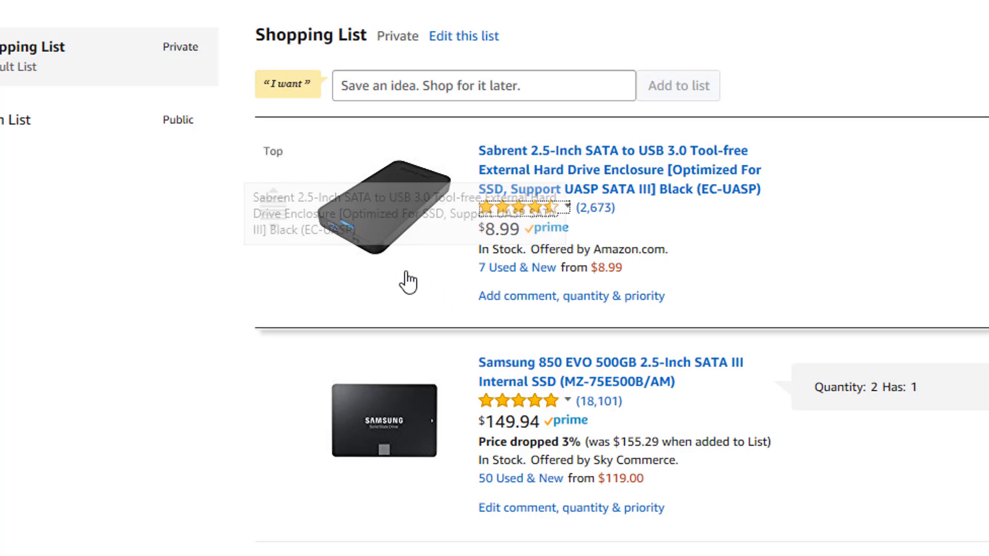
mouse_move(738, 314)
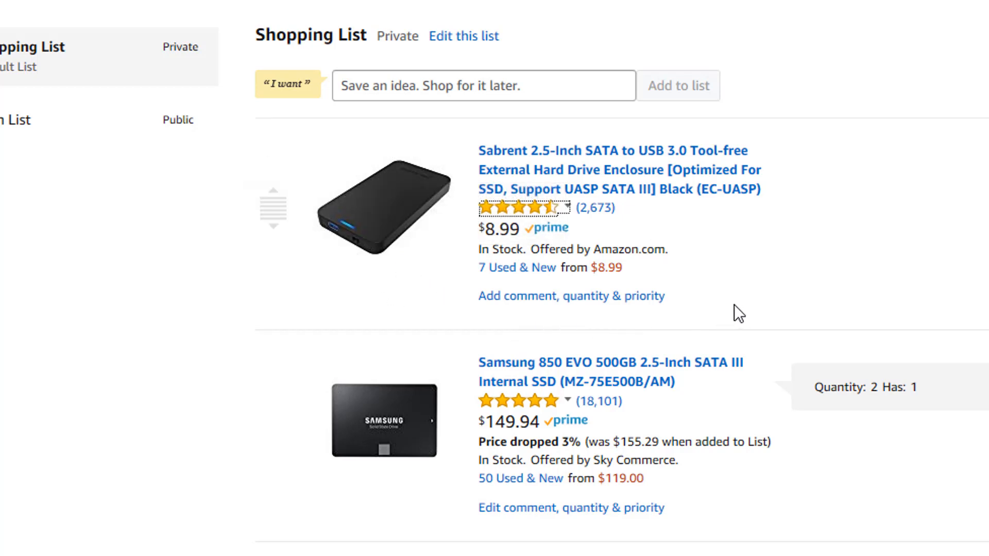
mouse_move(553, 222)
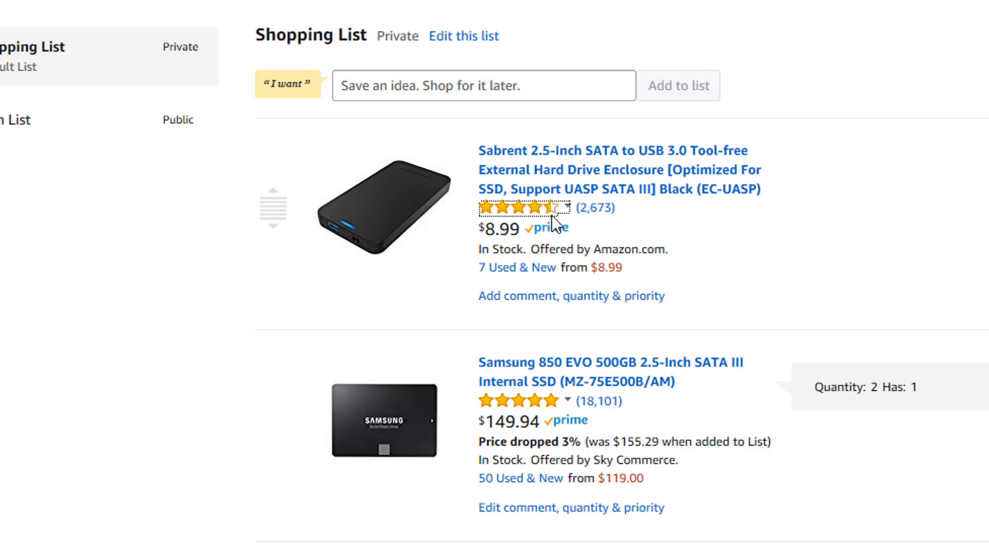
mouse_move(383, 274)
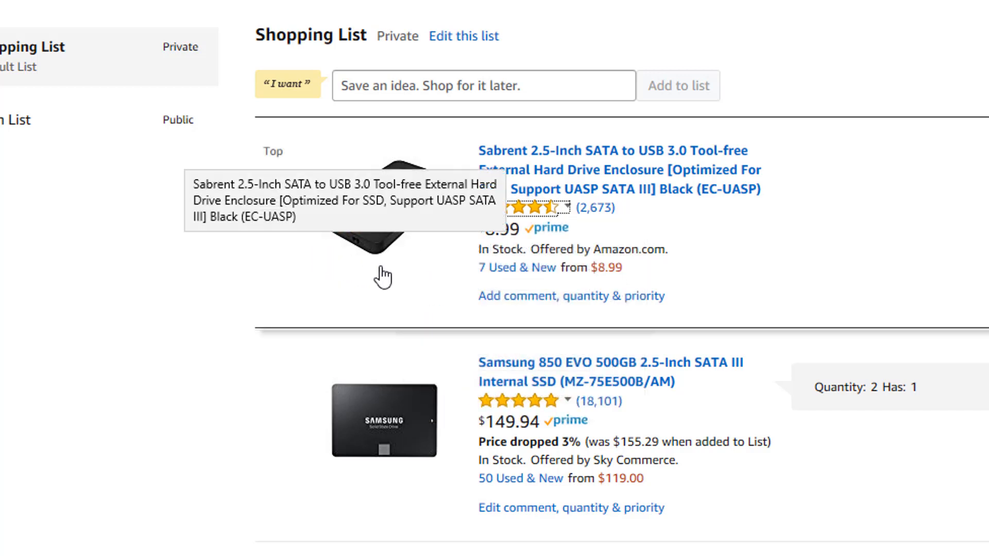
mouse_move(452, 284)
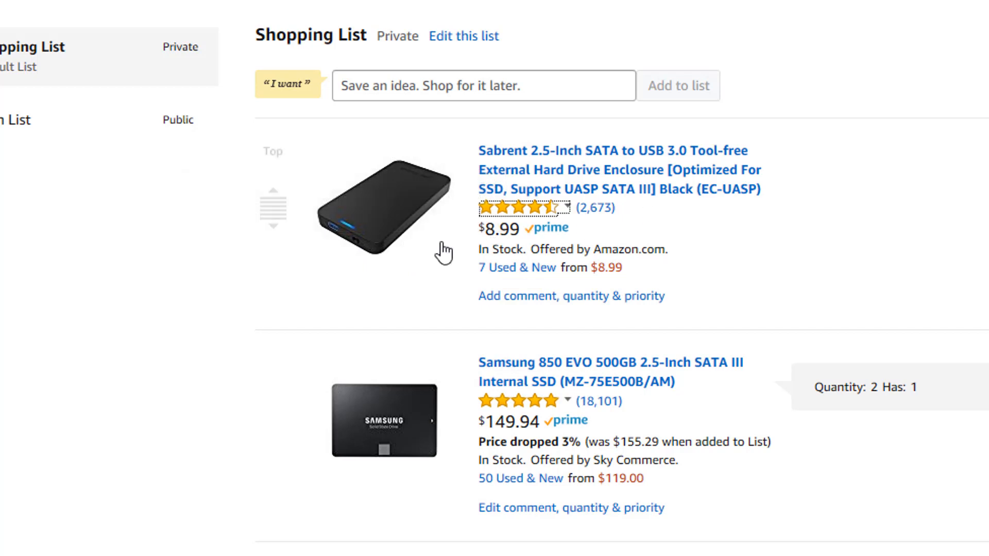
mouse_move(380, 267)
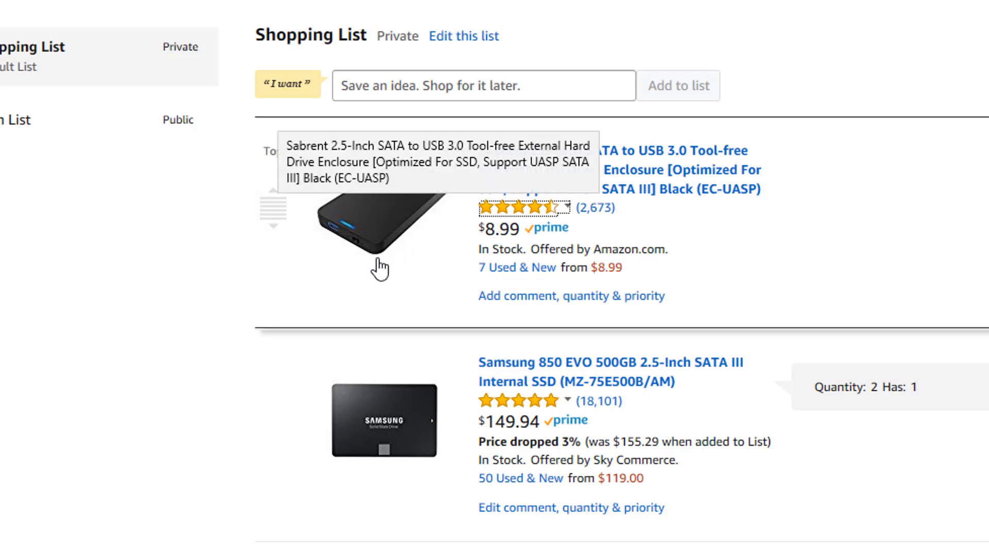
mouse_move(396, 252)
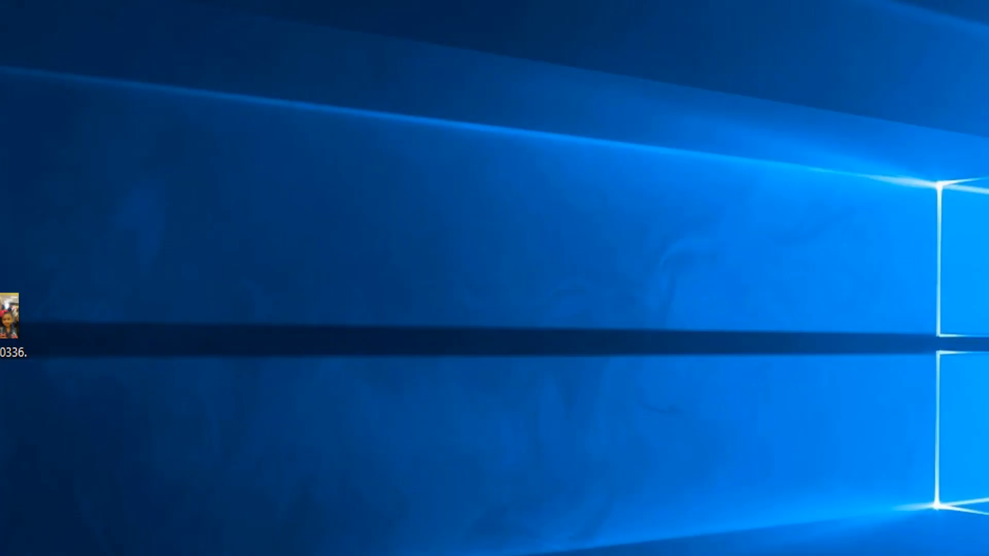
click(6, 543)
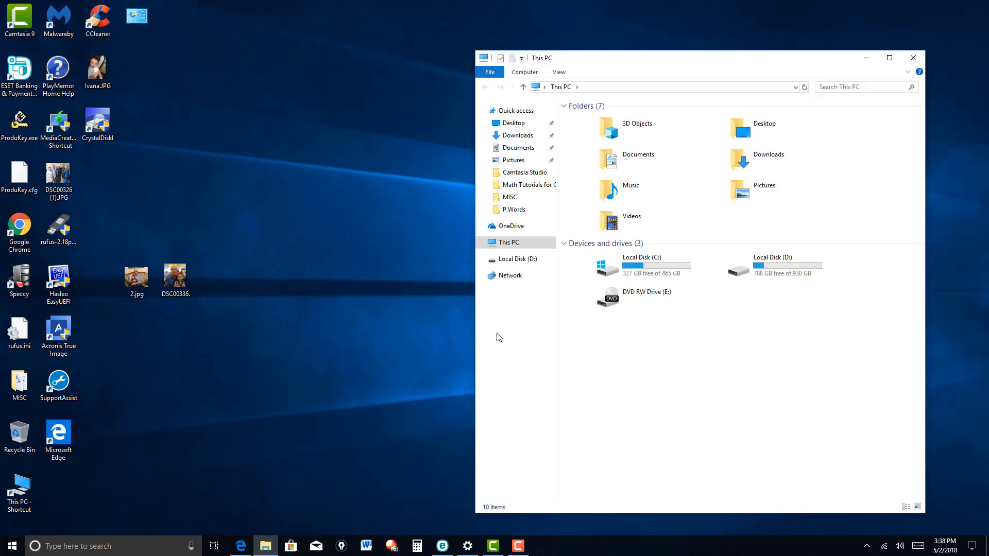
click(890, 57)
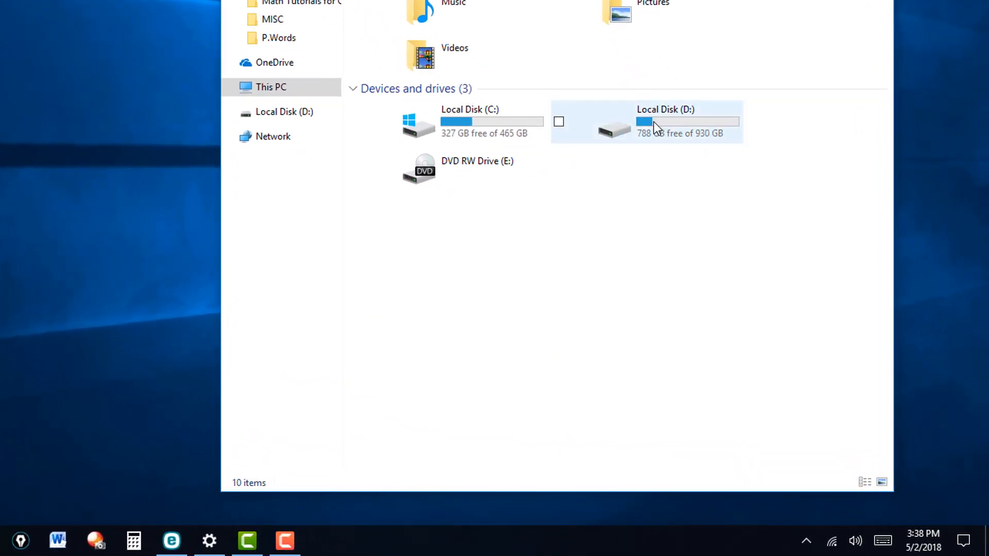
mouse_move(675, 127)
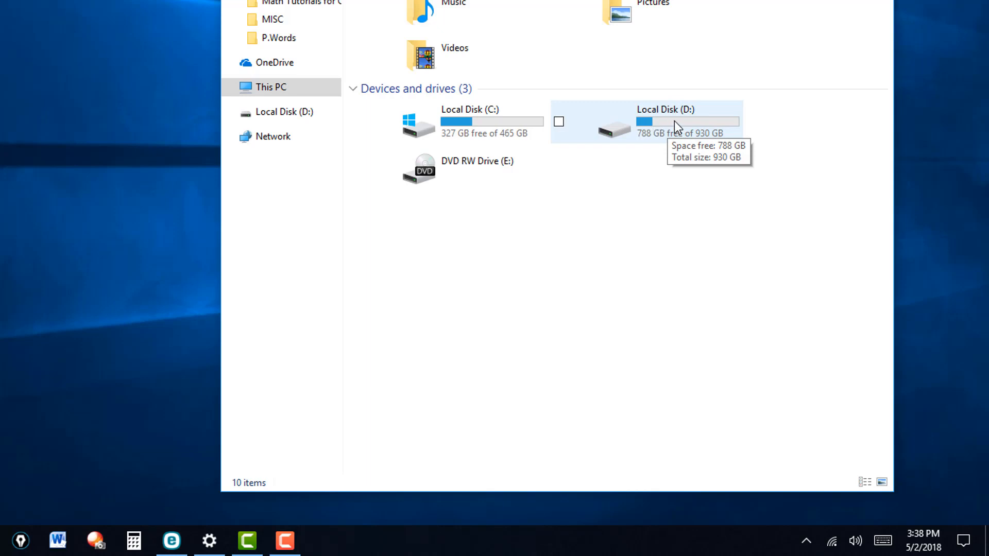
mouse_move(664, 129)
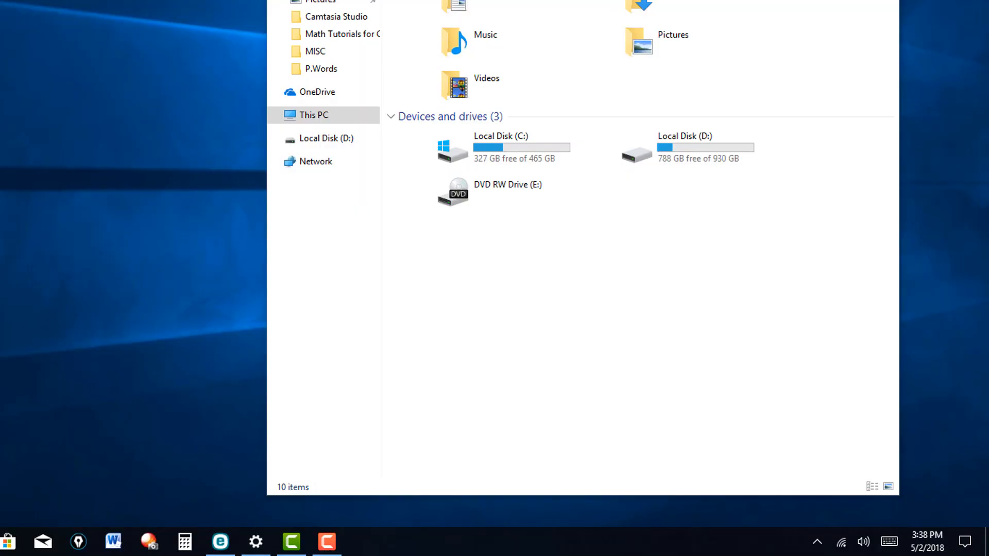
Launch Disk Management from the Win+X menu and scroll down to Disk 1's 930.91 GB D: partition
right_click(9, 542)
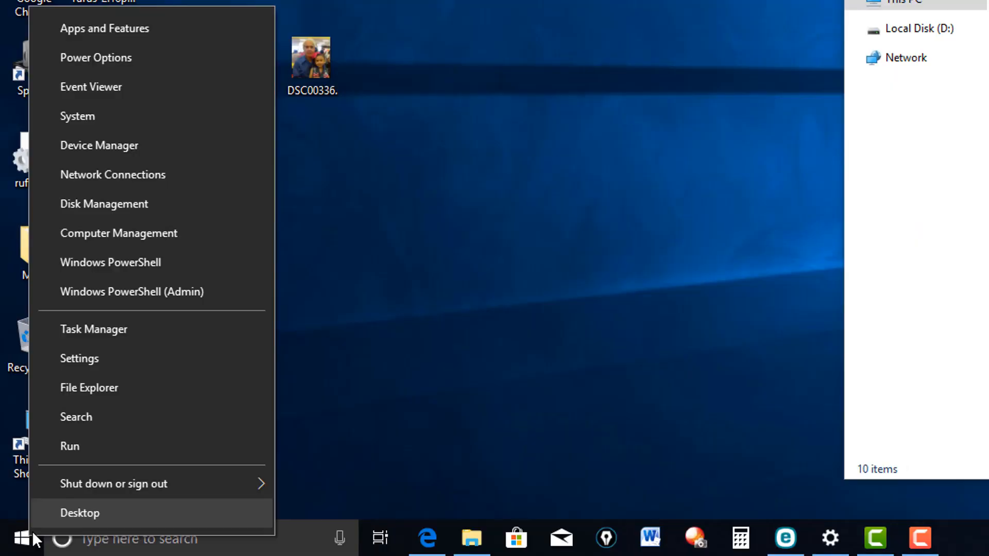
mouse_move(24, 541)
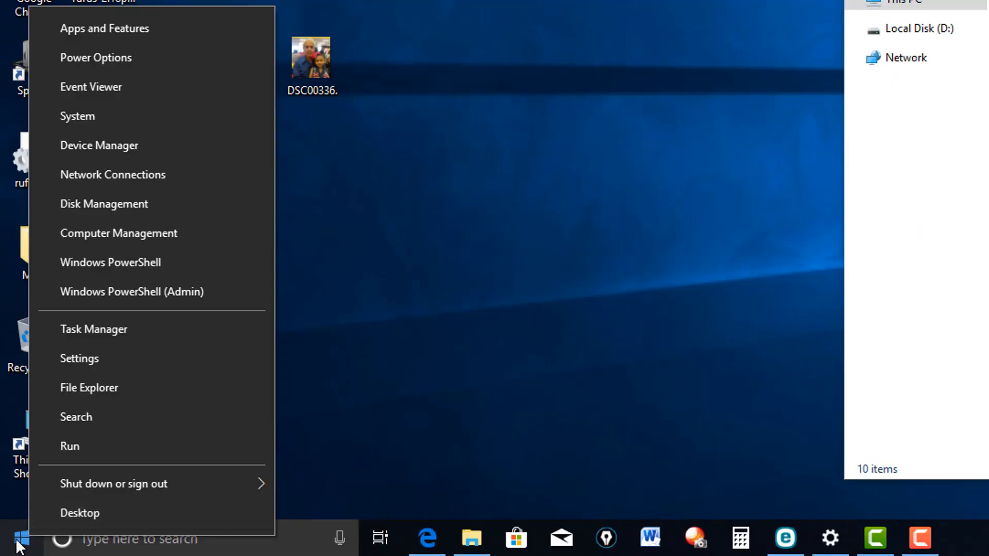
mouse_move(130, 204)
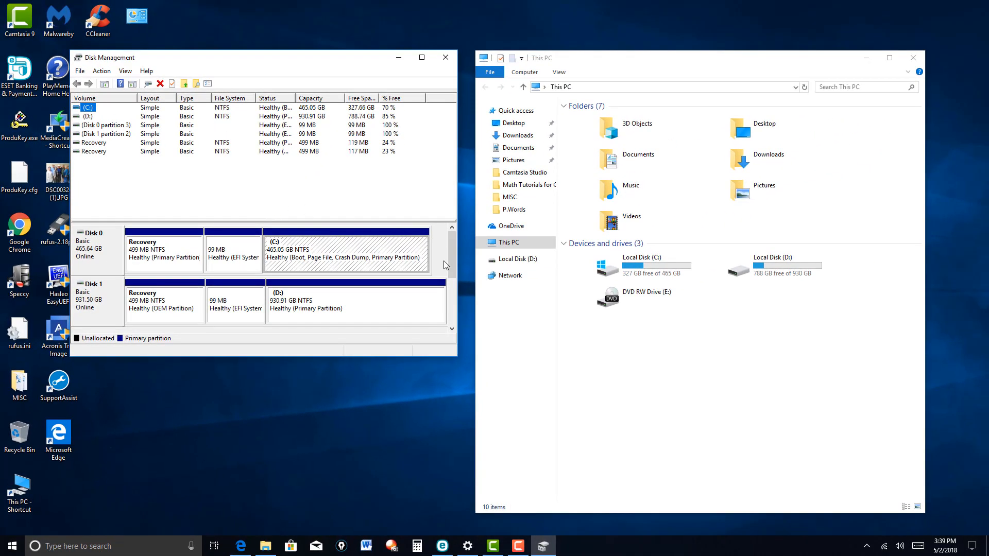
scroll(down, 3)
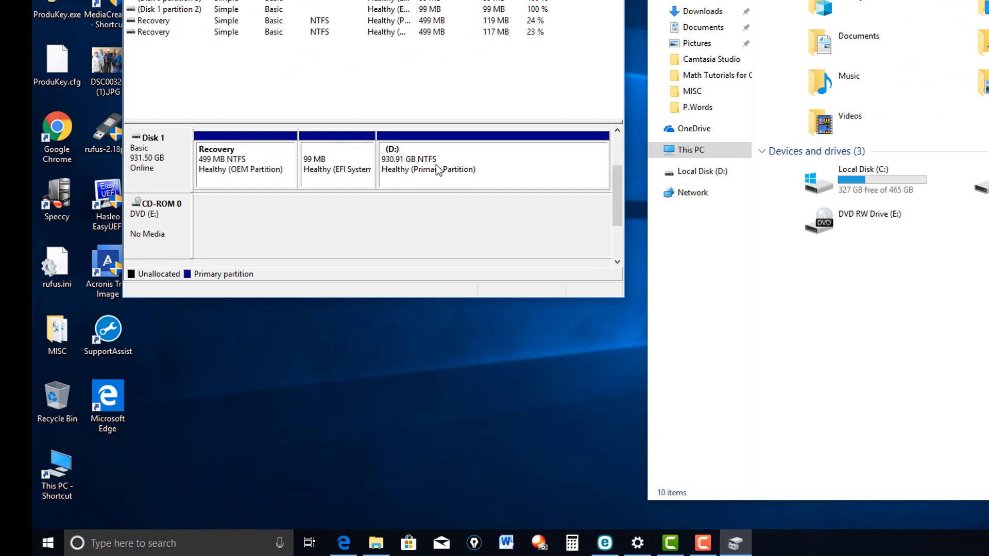
Delete the D: volume on Disk 1, forcing deletion, leaving 930.91 GB unallocated
right_click(436, 163)
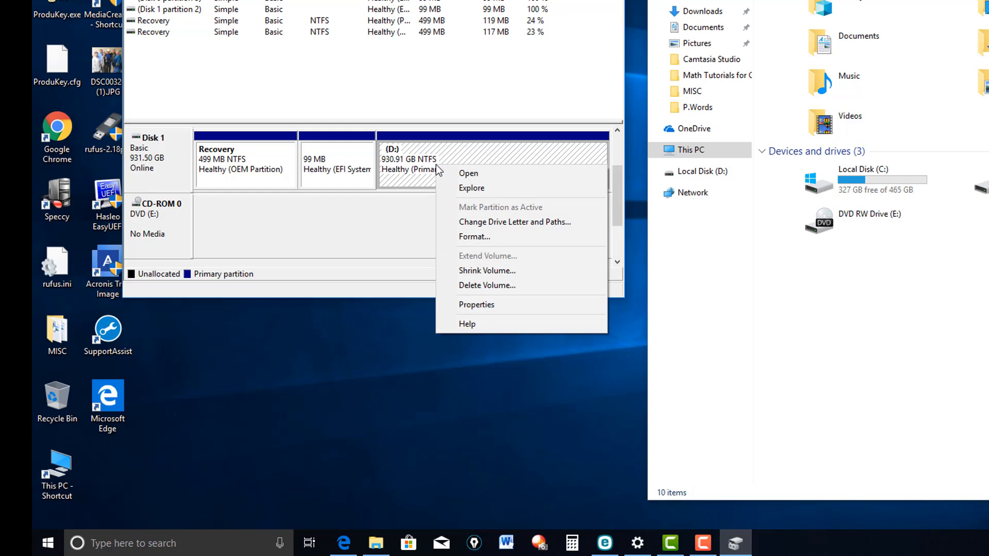
mouse_move(487, 285)
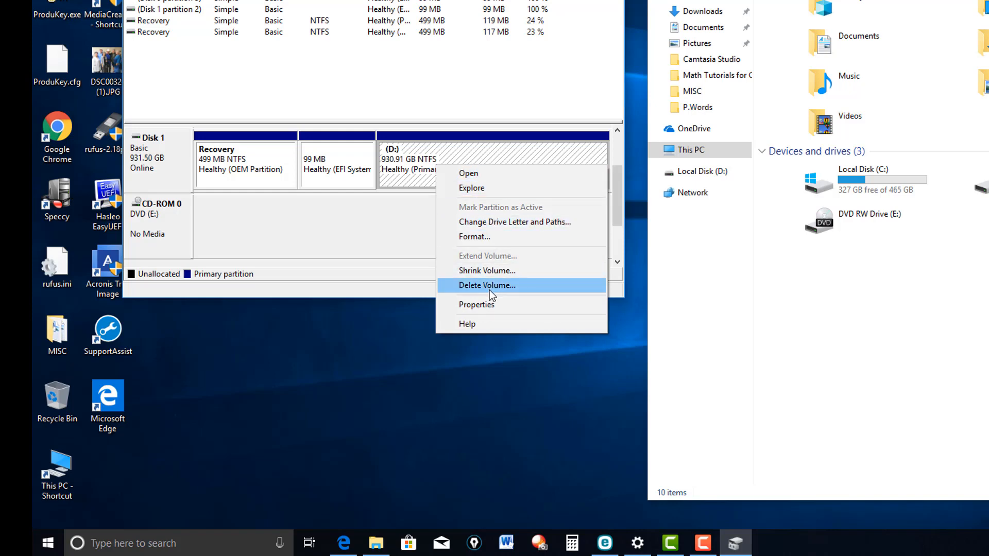
mouse_move(498, 282)
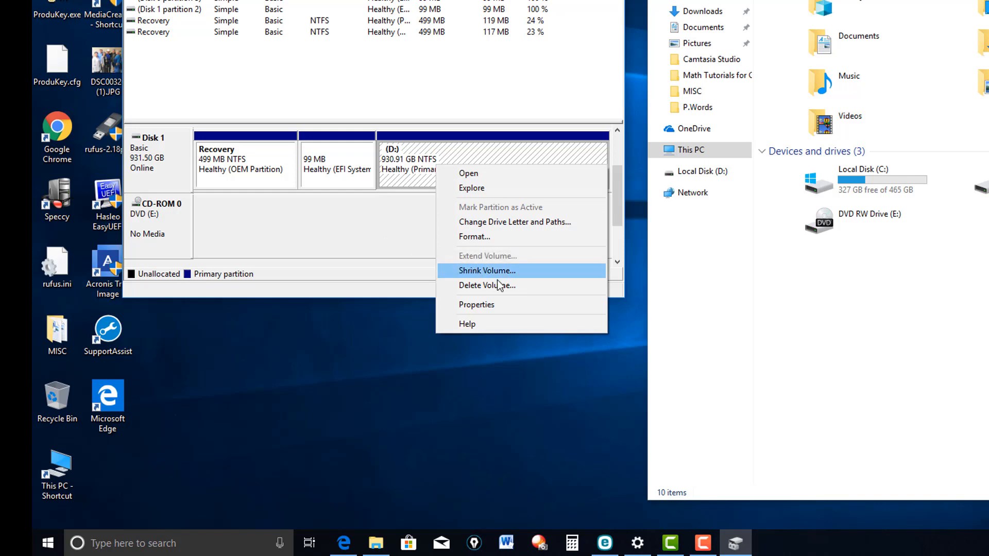
mouse_move(499, 287)
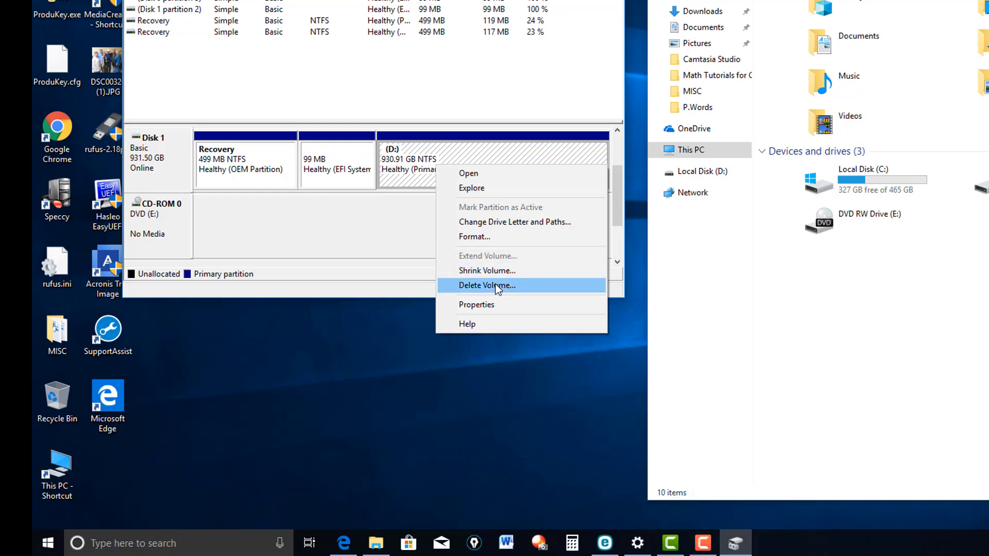
click(486, 285)
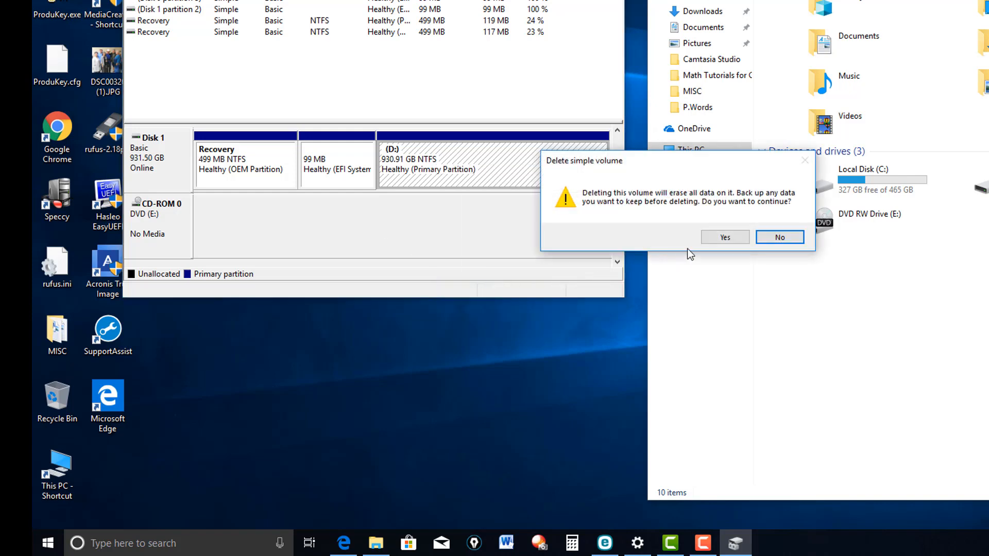
mouse_move(642, 210)
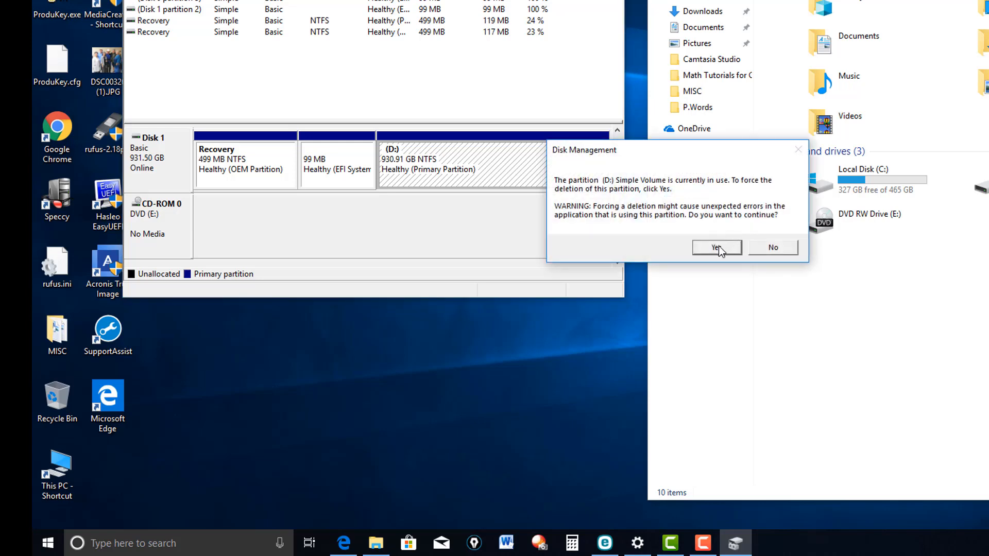
click(716, 246)
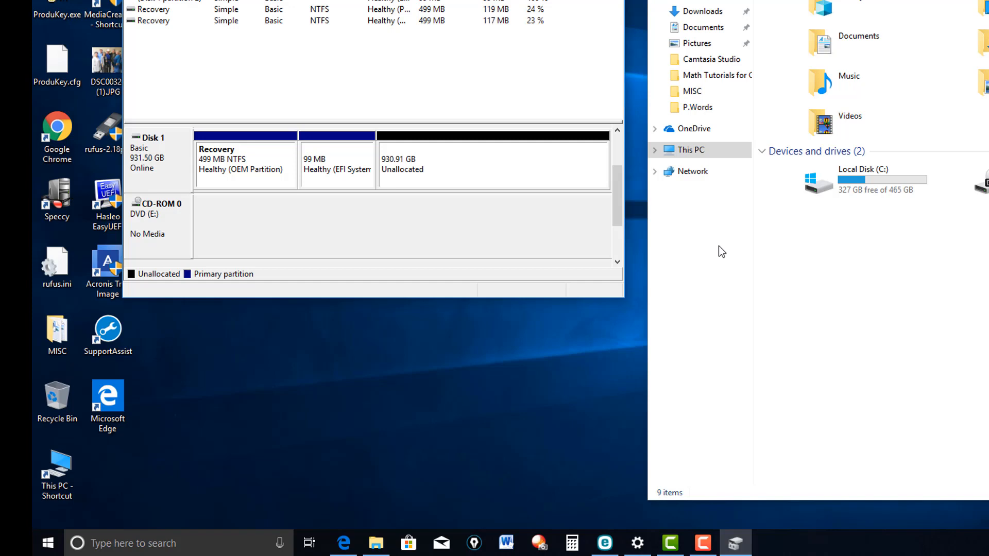
Create a full-size New Simple Volume on Disk 1: letter D, NTFS quick format, label New Volume
right_click(464, 164)
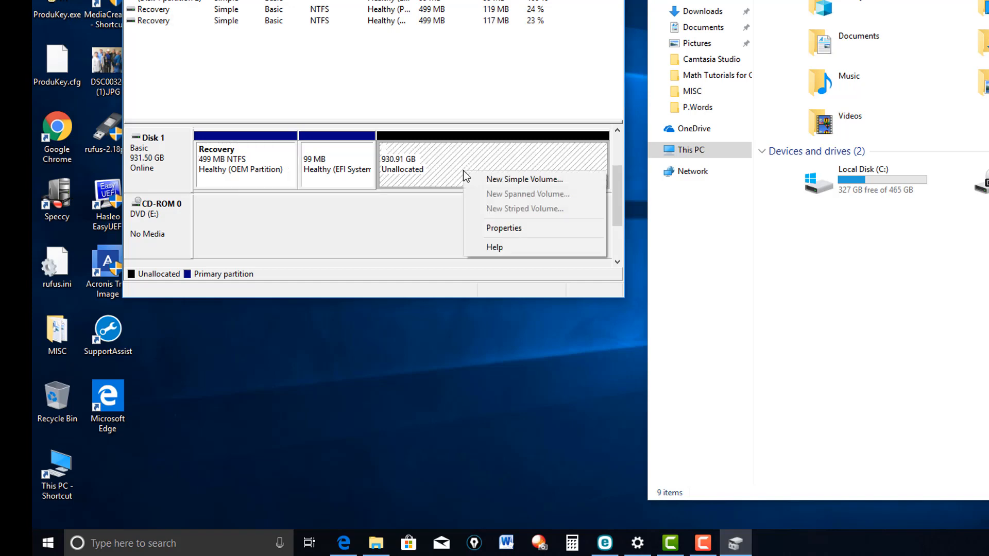
mouse_move(519, 183)
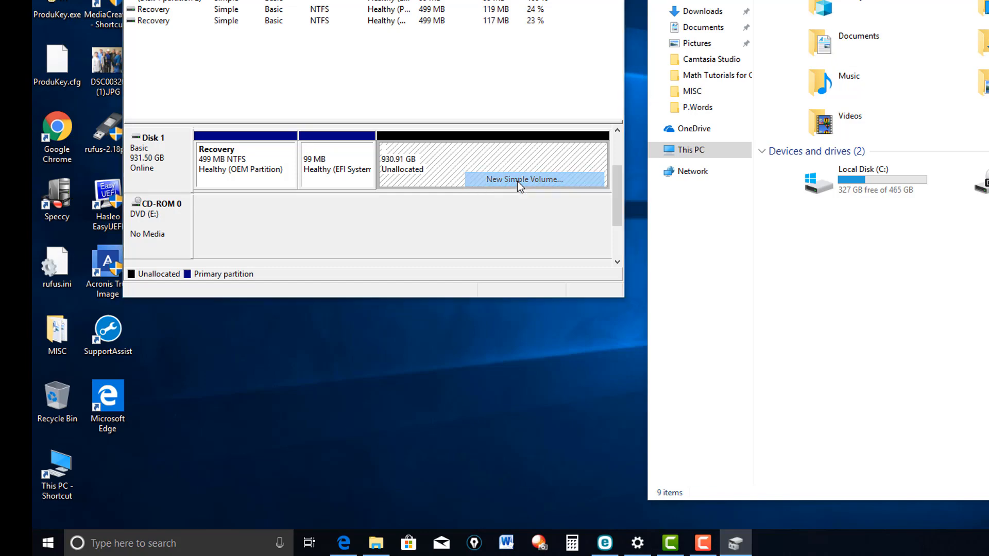
click(524, 179)
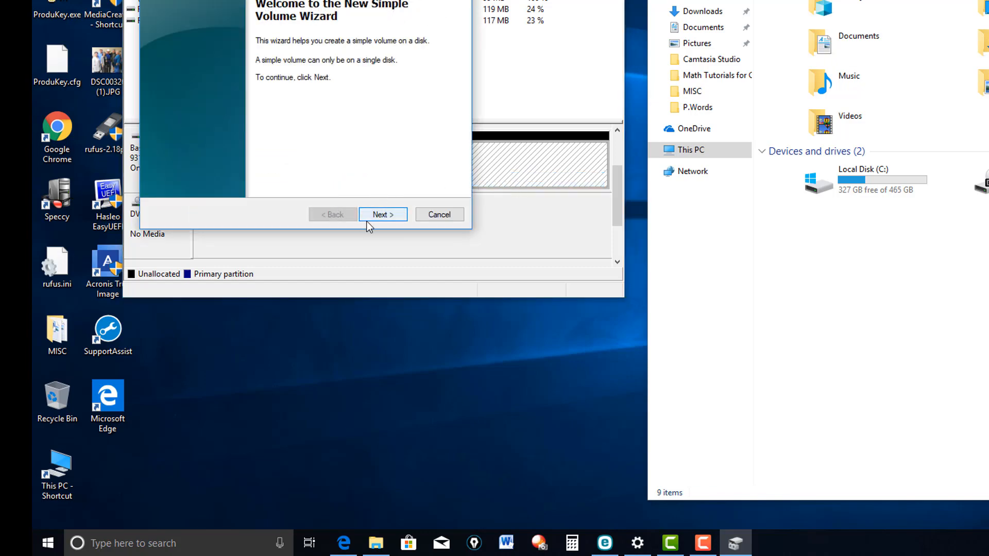
click(383, 214)
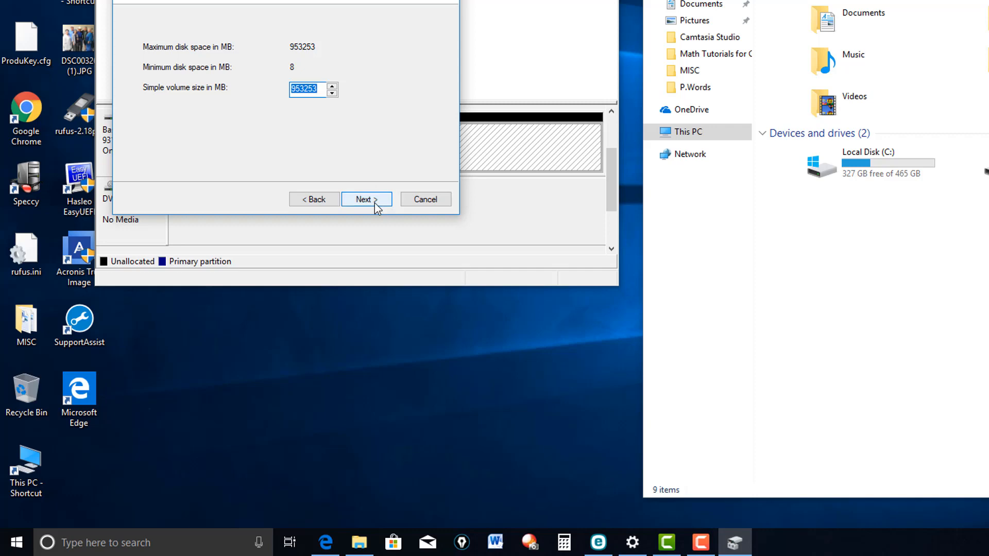
click(367, 199)
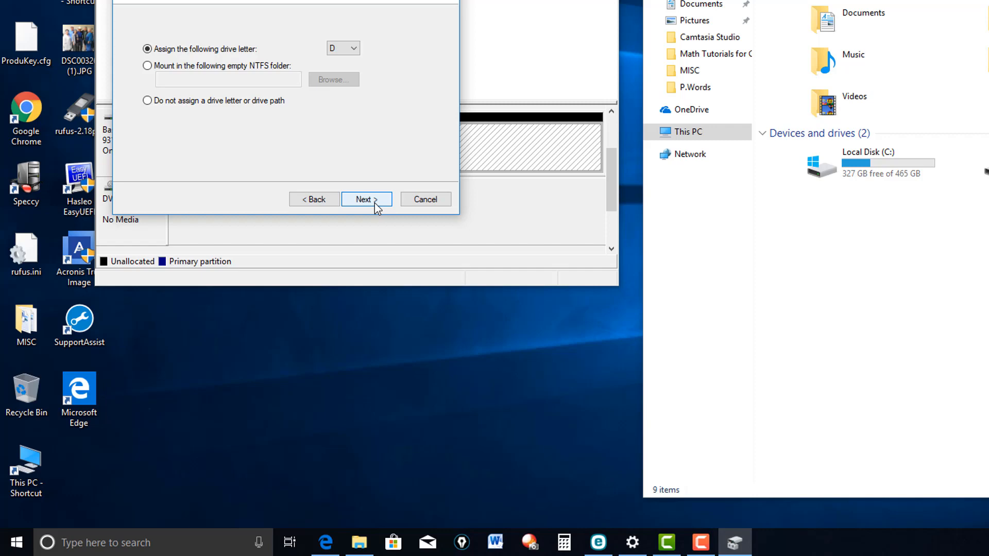
mouse_move(336, 114)
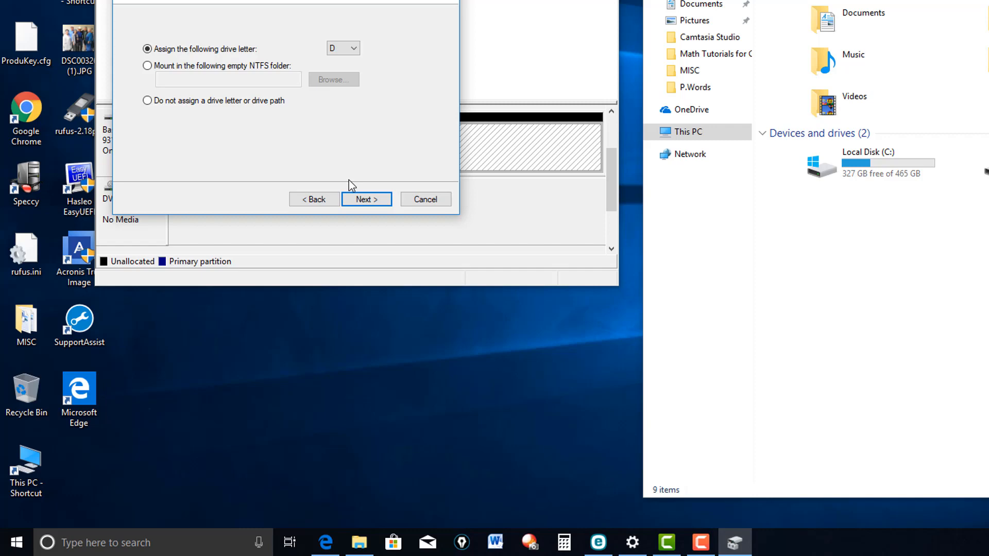
click(365, 200)
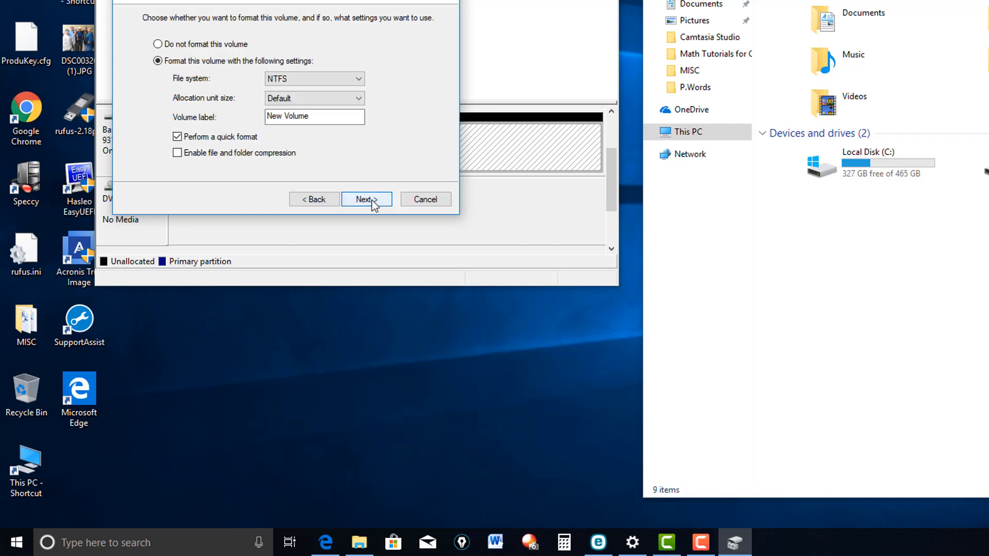
mouse_move(346, 87)
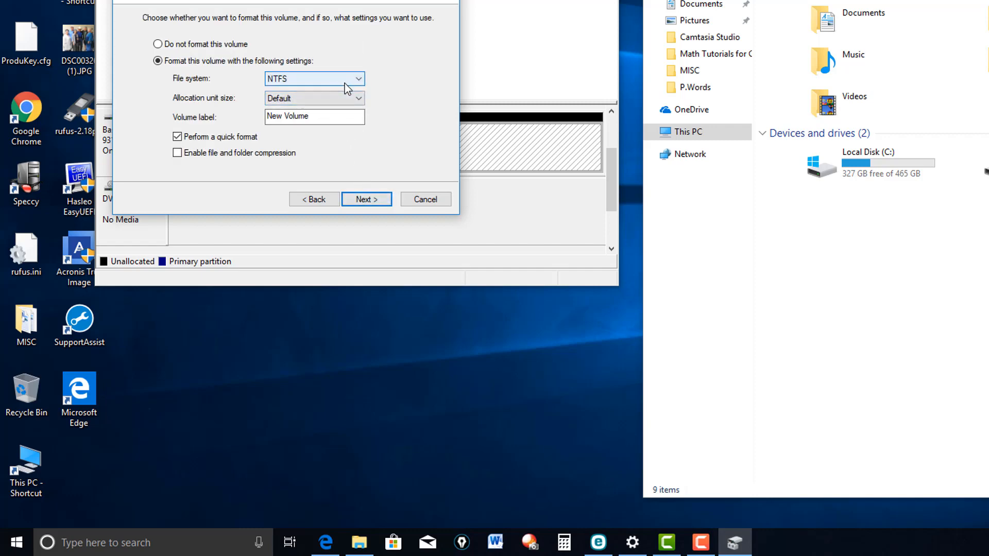
mouse_move(366, 200)
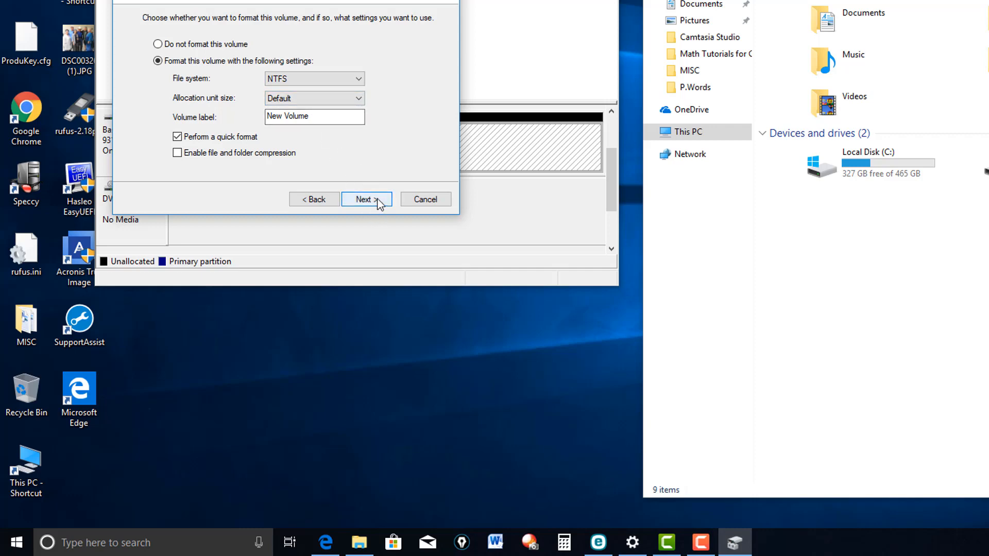
mouse_move(356, 203)
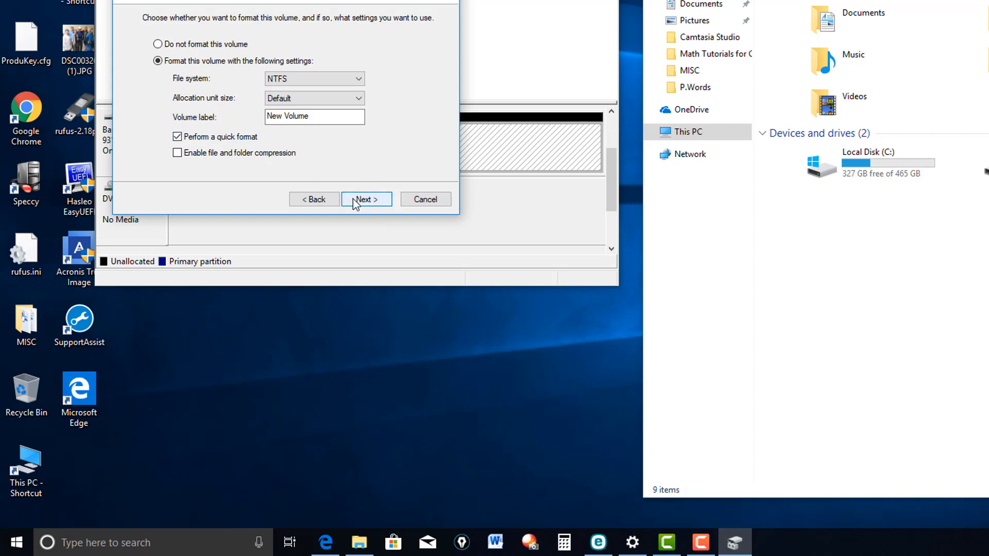
click(366, 199)
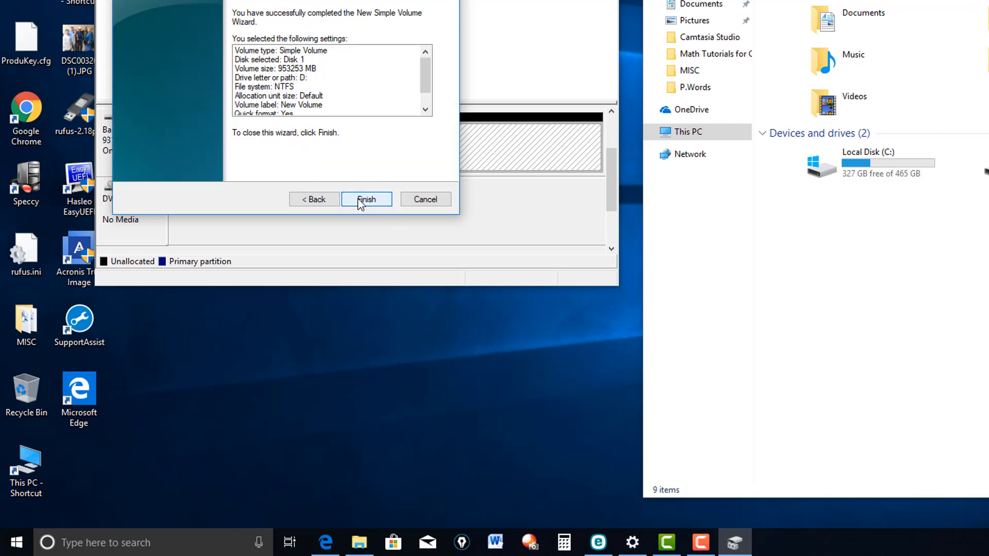
click(366, 199)
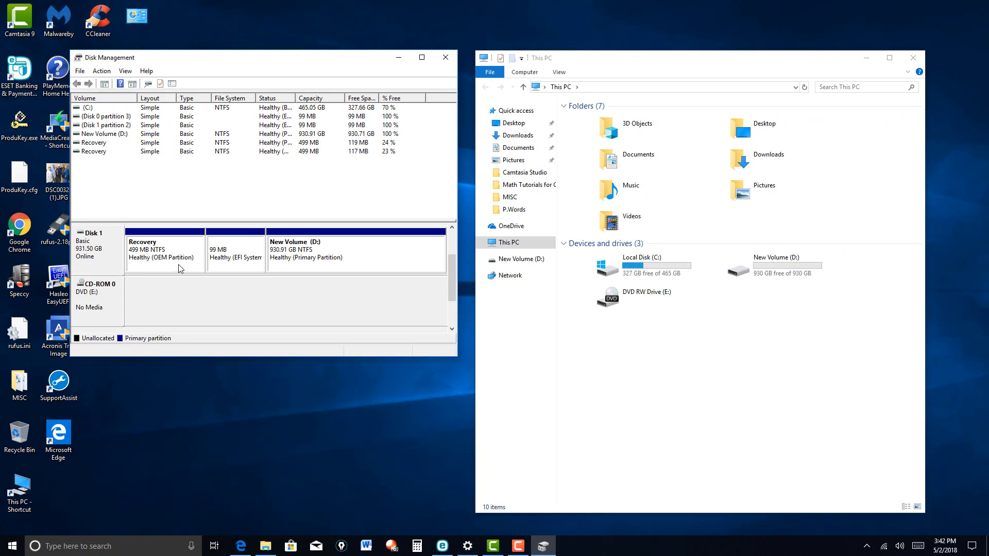
mouse_move(383, 262)
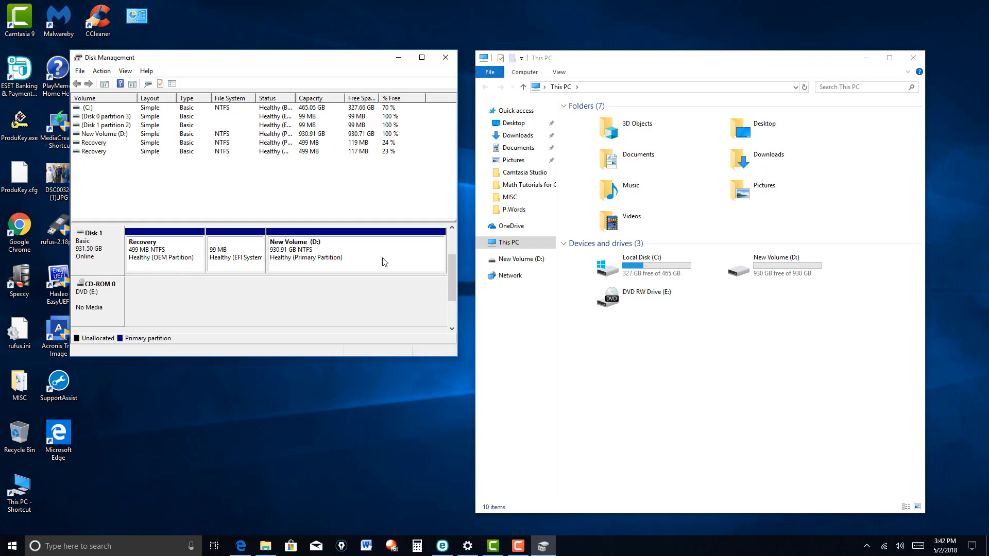
mouse_move(387, 272)
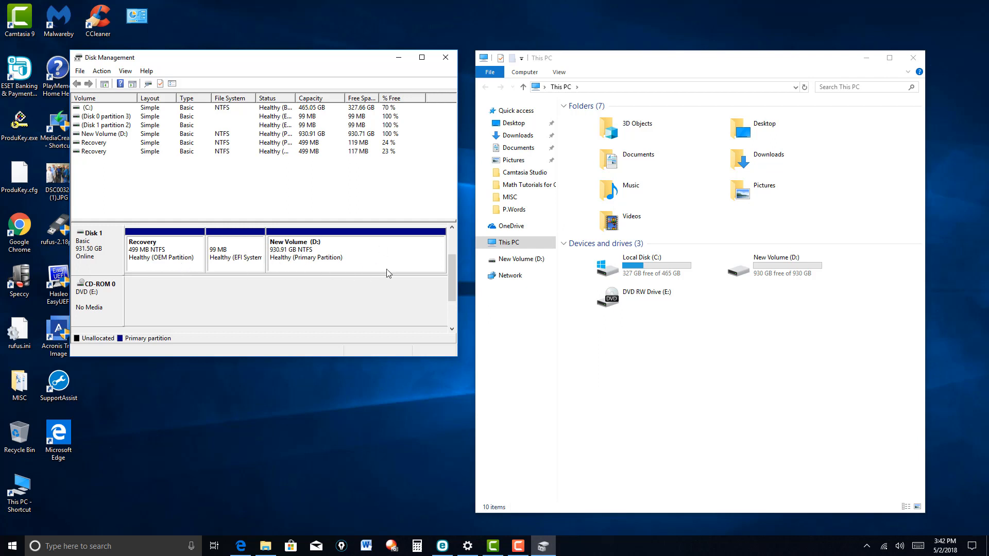
mouse_move(339, 267)
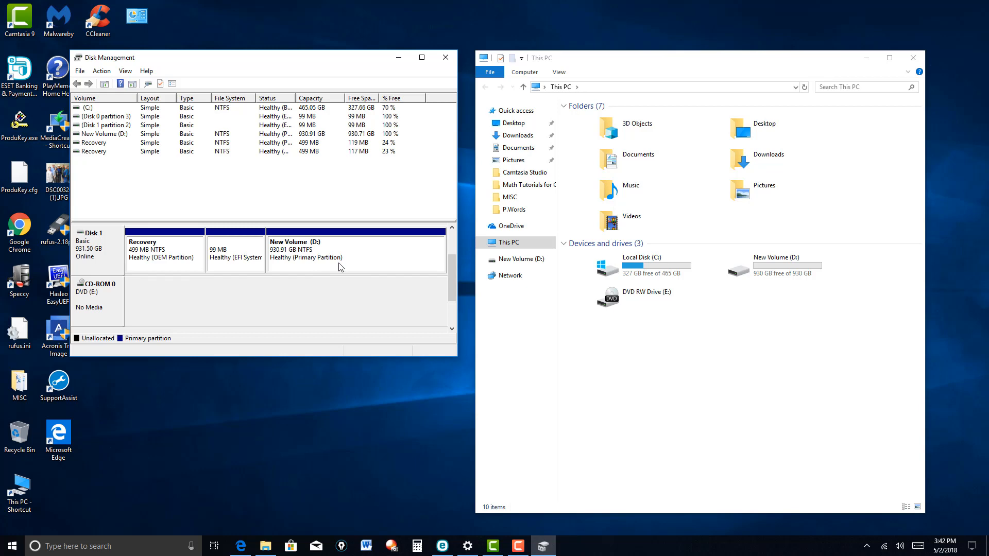
mouse_move(279, 263)
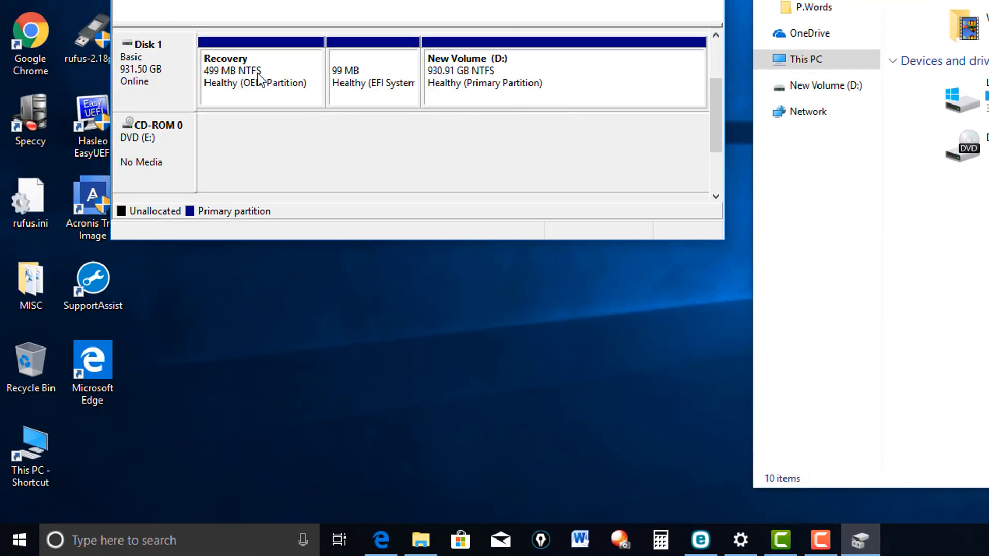
mouse_move(236, 88)
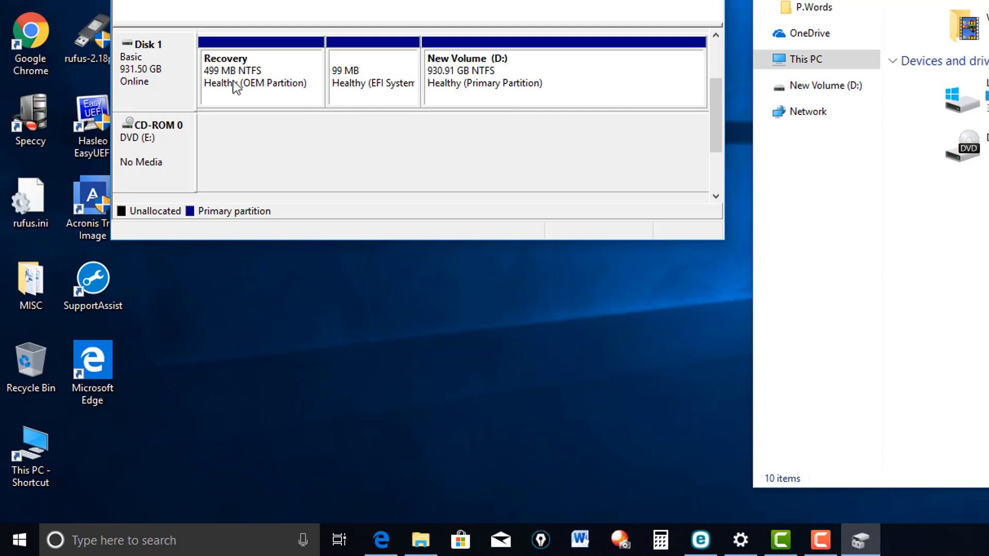
mouse_move(322, 92)
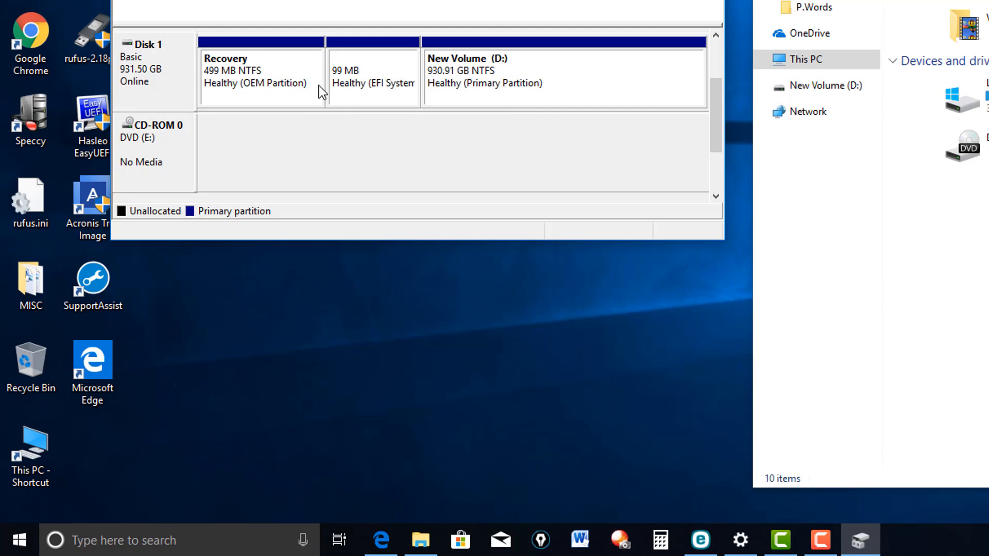
mouse_move(451, 105)
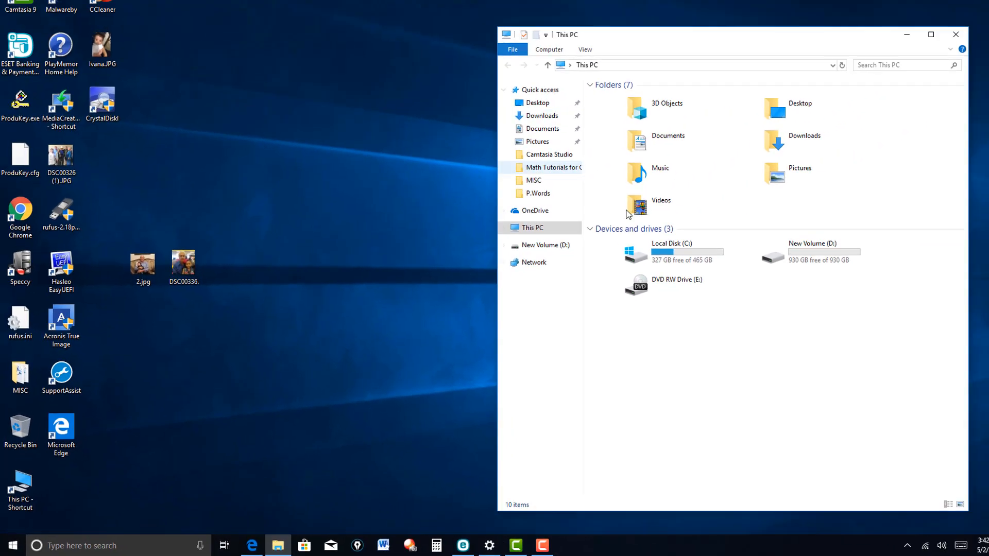
Confirm New Volume (D:) is empty, close it, and reopen This PC from the desktop
double_click(814, 252)
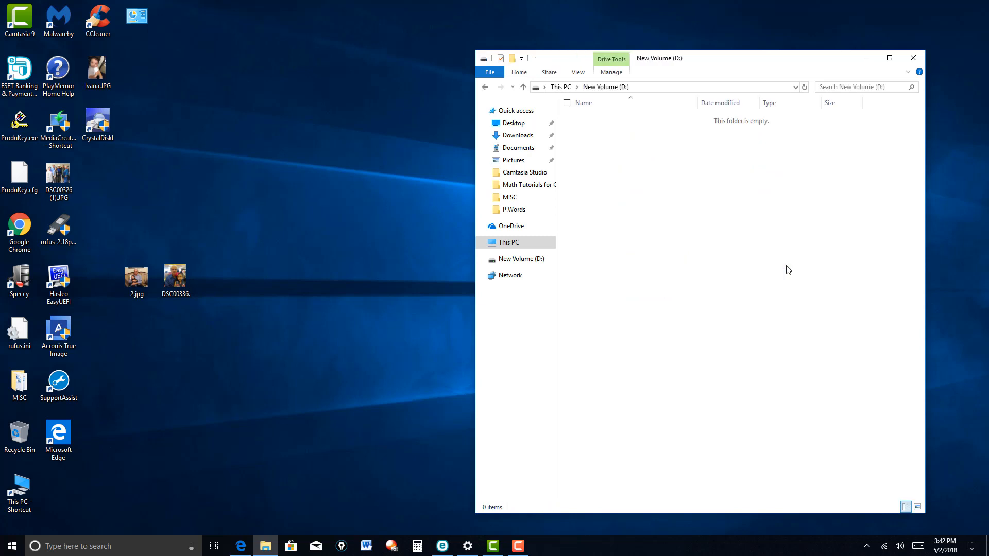
mouse_move(714, 245)
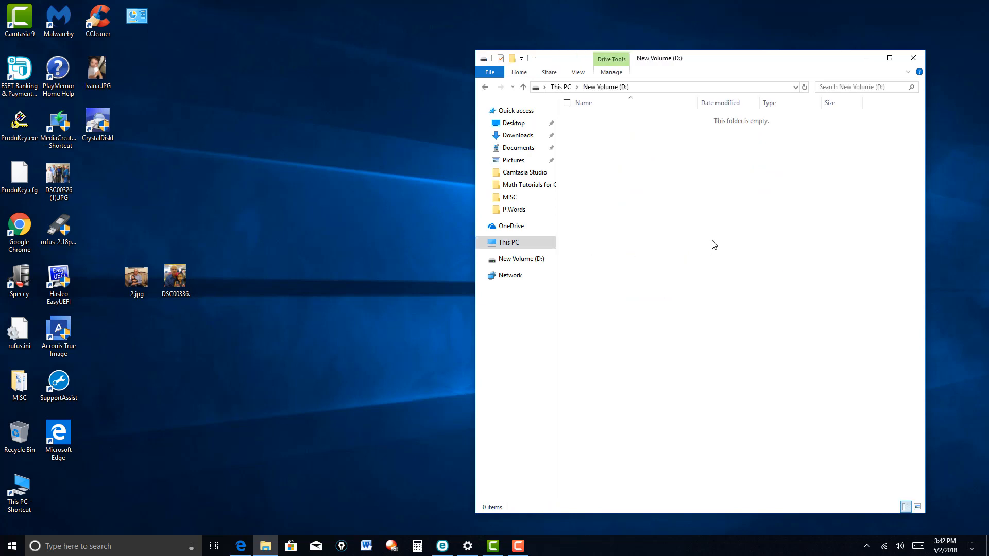
mouse_move(878, 123)
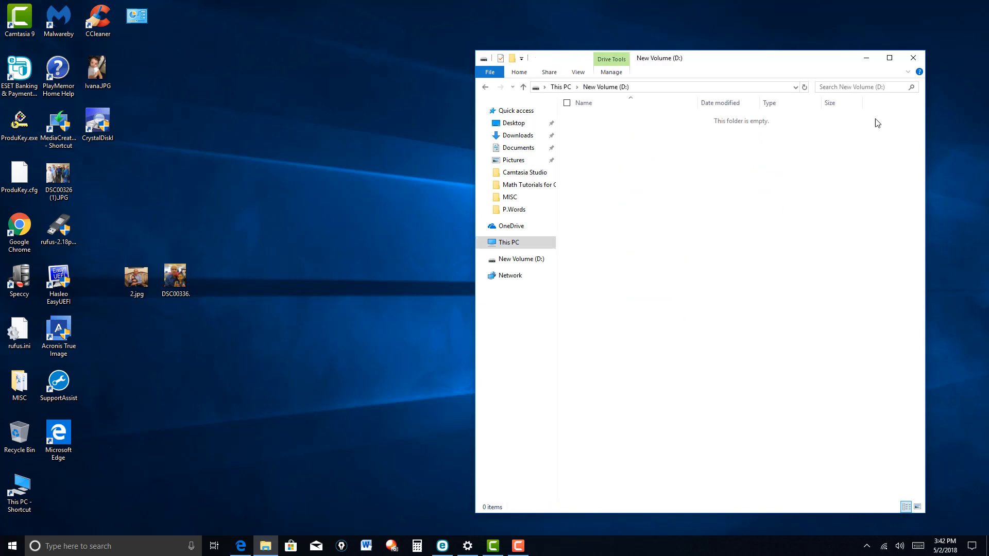
mouse_move(913, 57)
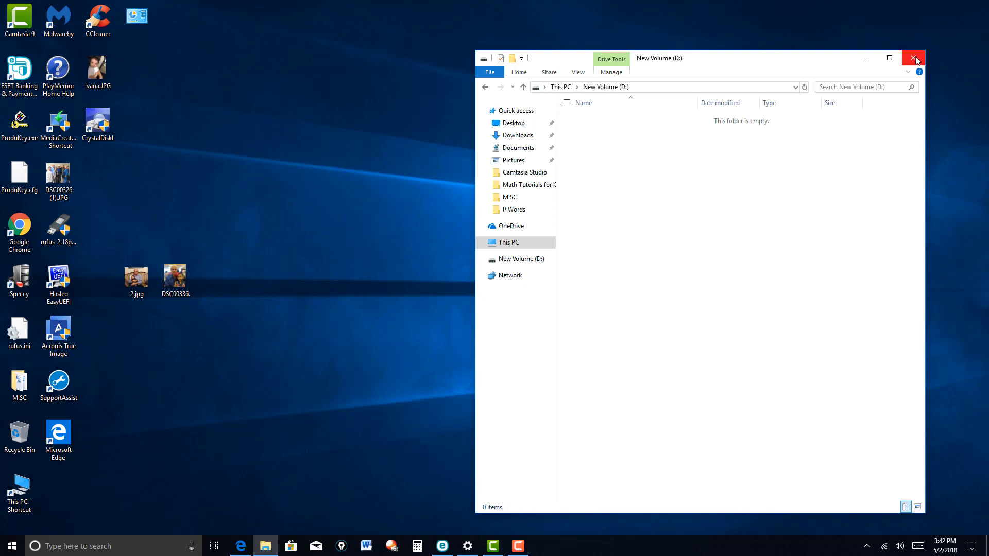
click(913, 58)
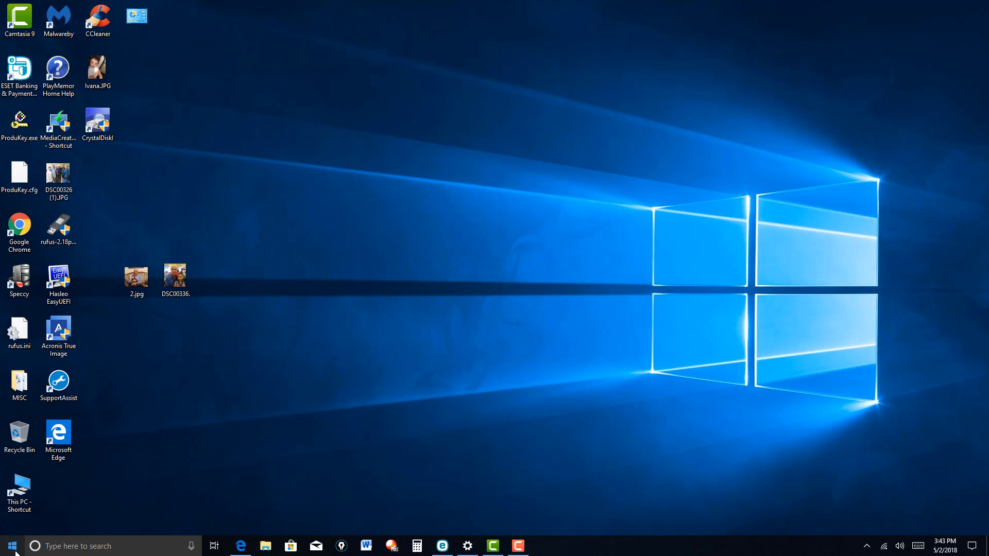
mouse_move(17, 528)
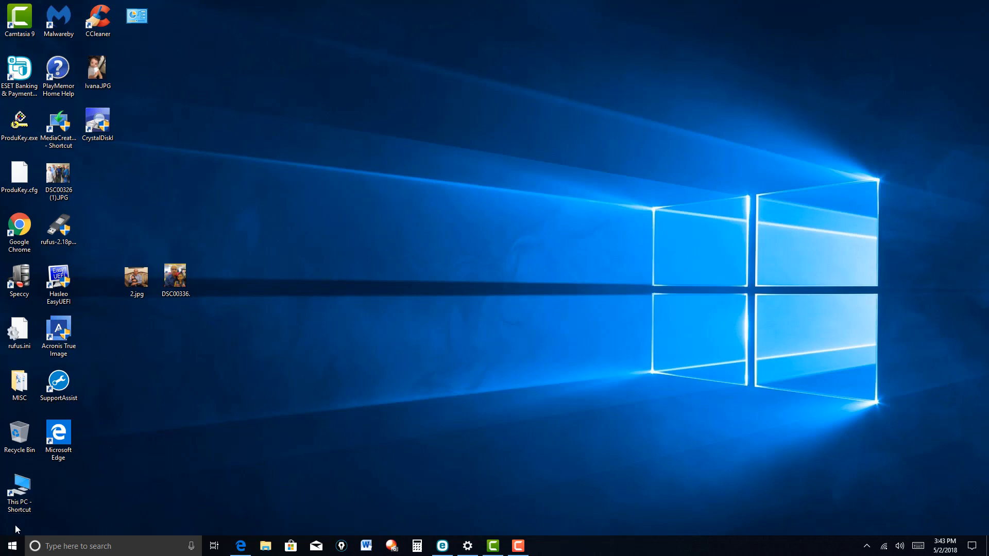
double_click(19, 493)
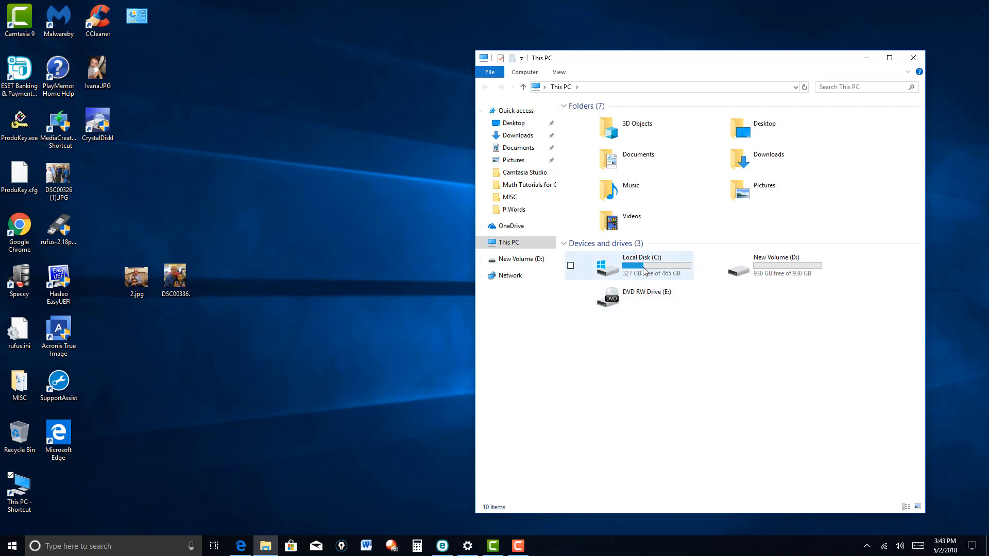
Copy the first folder from Local Disk (C:) and paste it onto New Volume (D:)
double_click(640, 261)
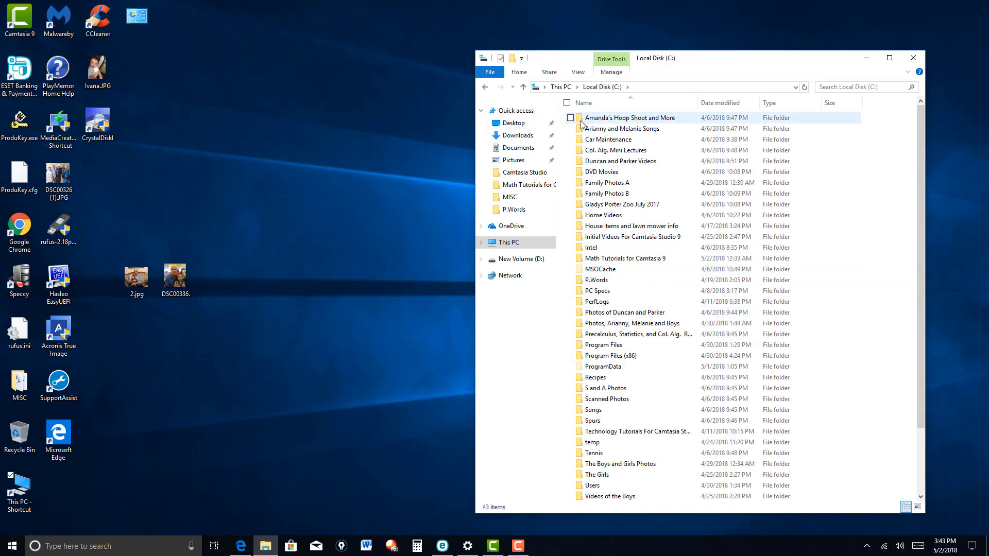
right_click(629, 118)
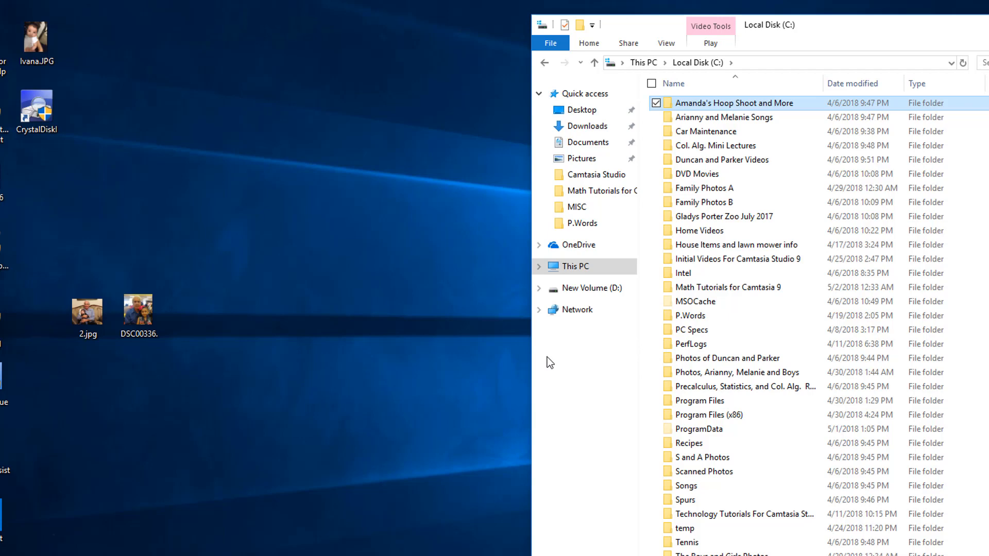
mouse_move(550, 362)
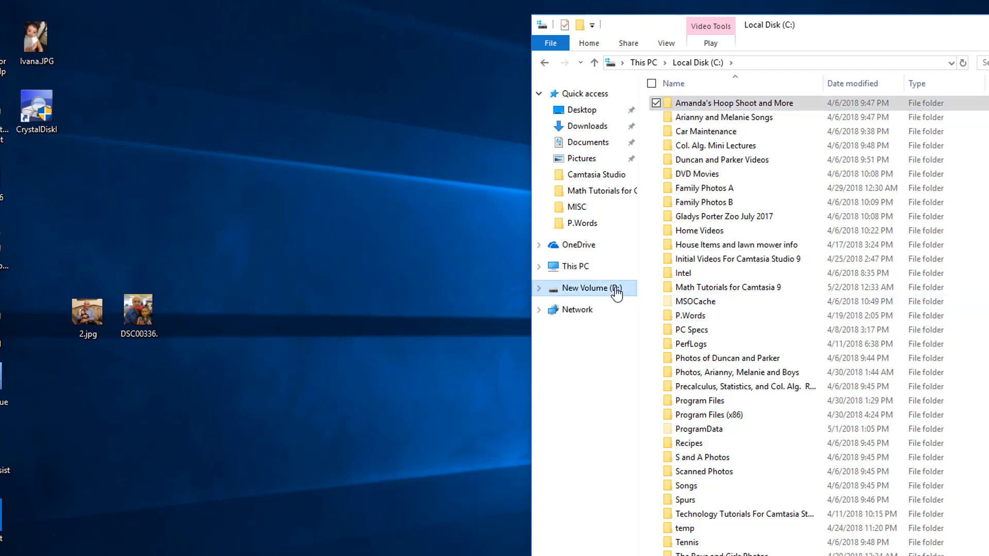
click(593, 288)
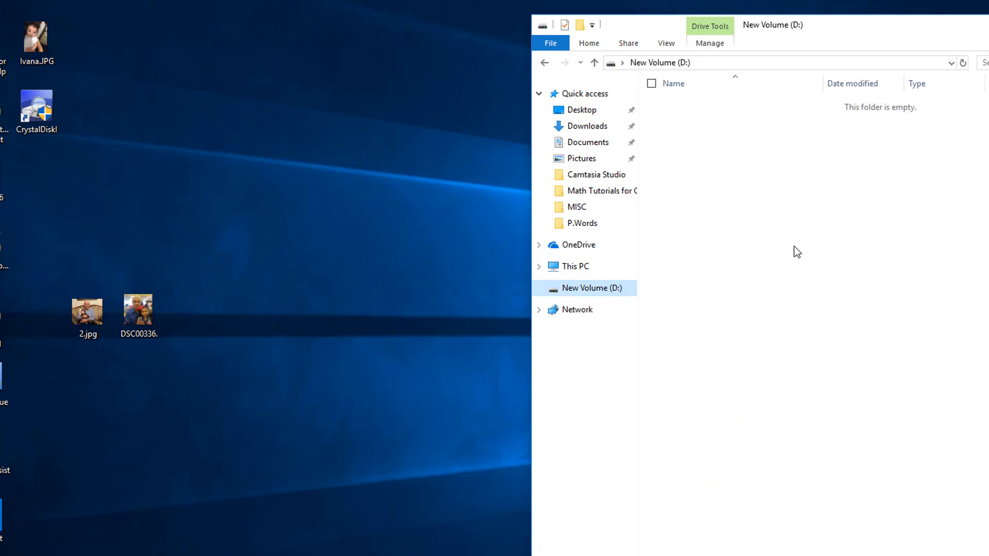
right_click(797, 251)
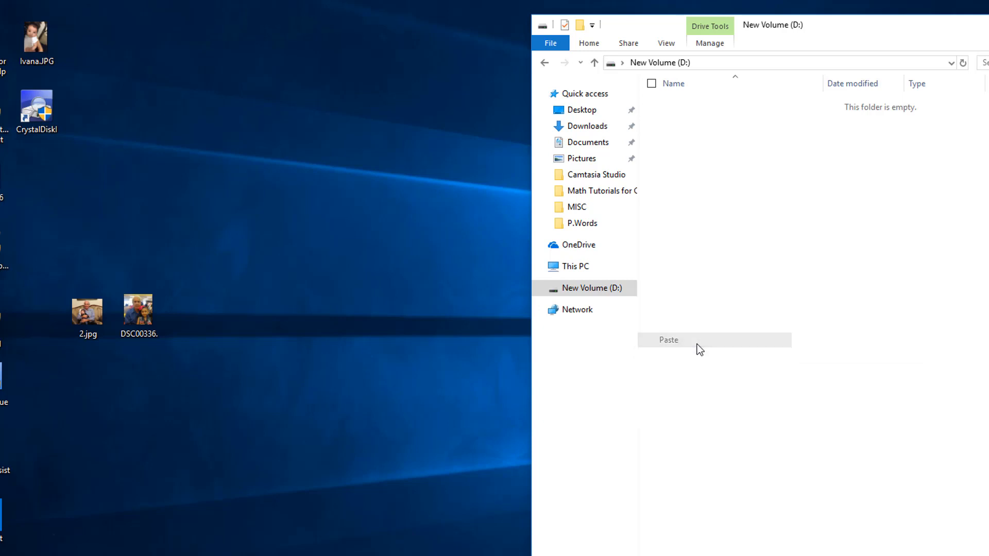
click(668, 339)
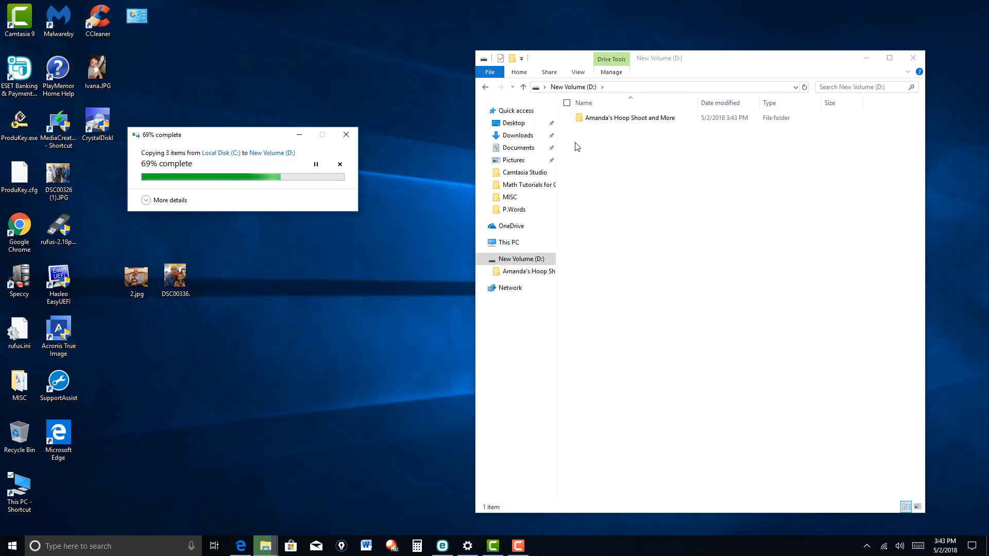
Select the copied Amanda's Hoop Shoot and More folder, then close File Explorer
click(626, 118)
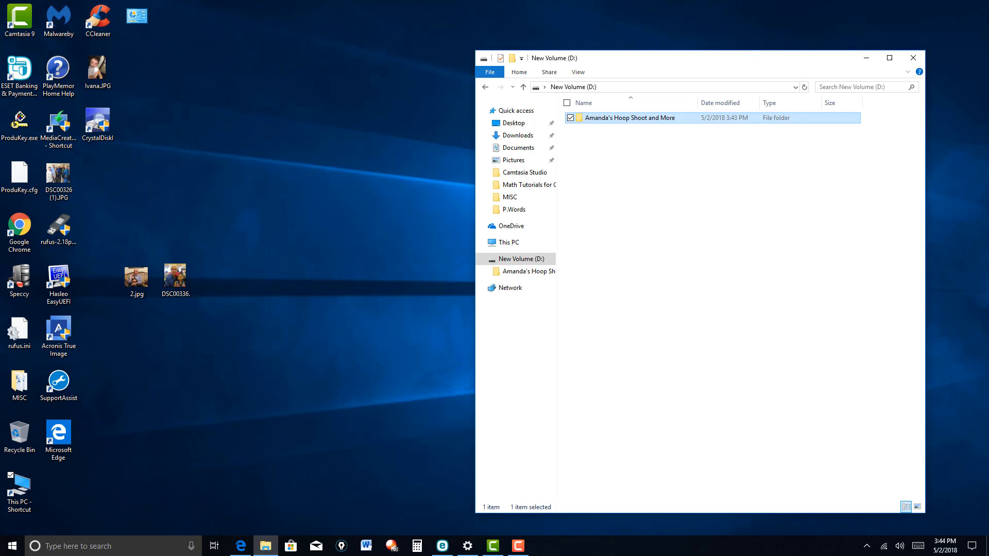
mouse_move(913, 57)
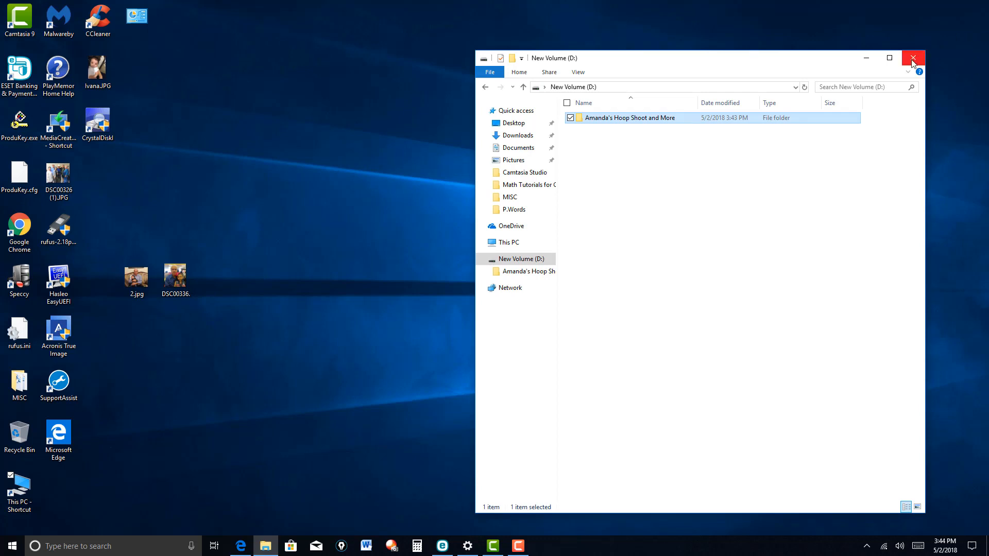
click(912, 57)
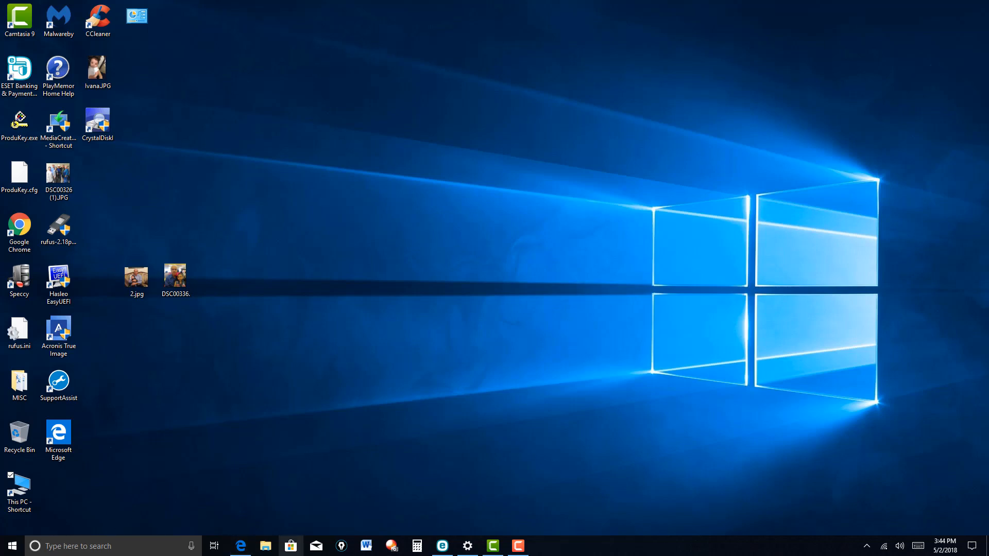
mouse_move(240, 546)
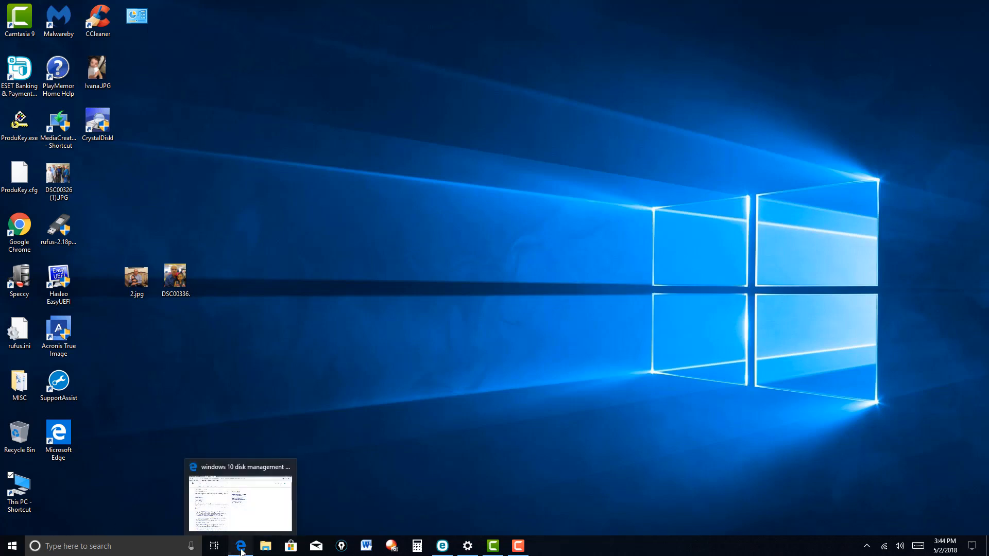
Return to the Amazon Shopping List in Edge, scrolled to the Sabrent SATA to USB 3.0 enclosure
click(239, 498)
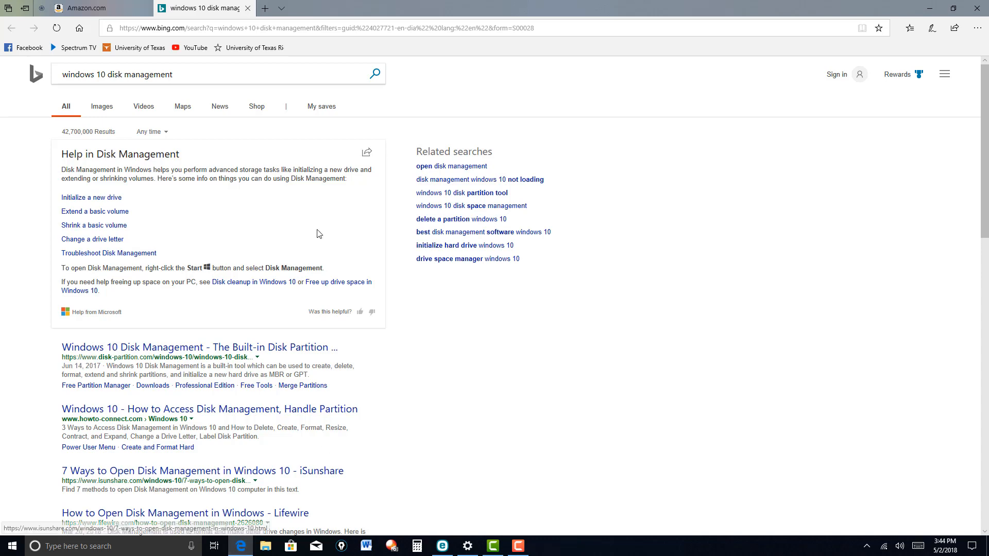
click(88, 8)
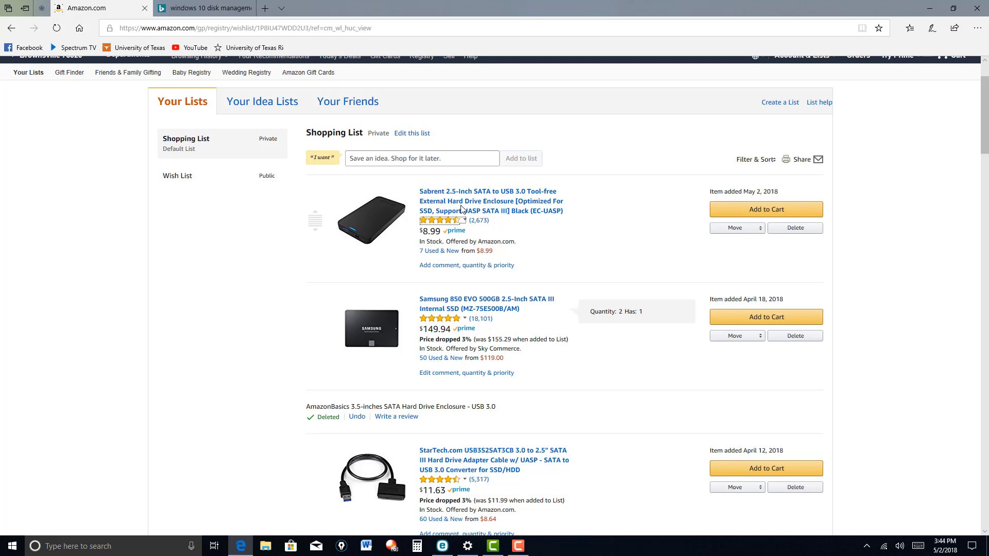
mouse_move(491, 200)
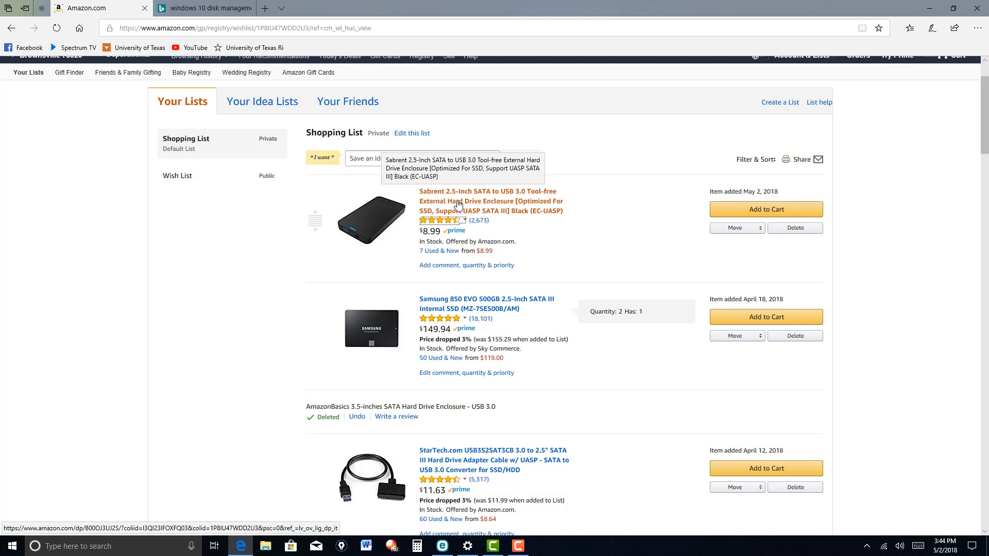
mouse_move(479, 220)
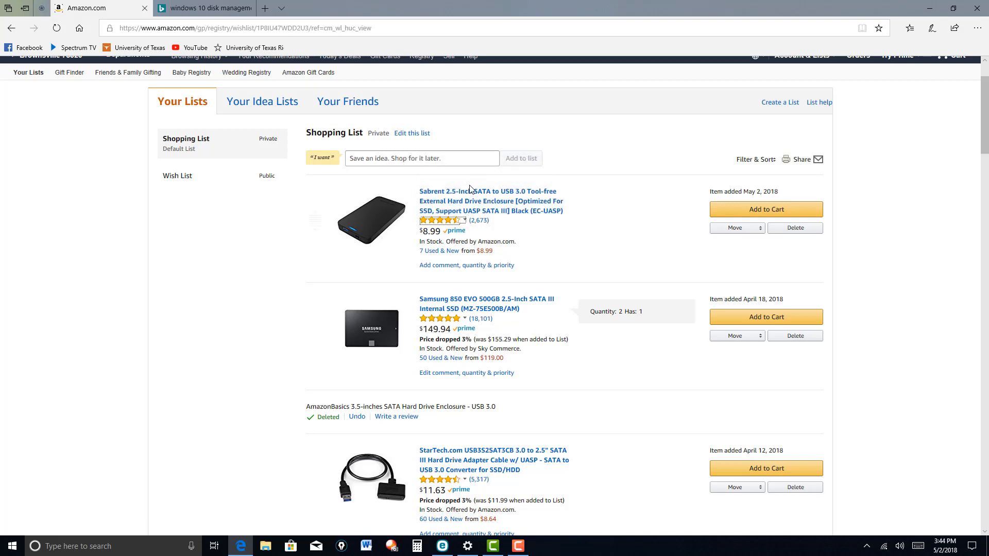
mouse_move(397, 228)
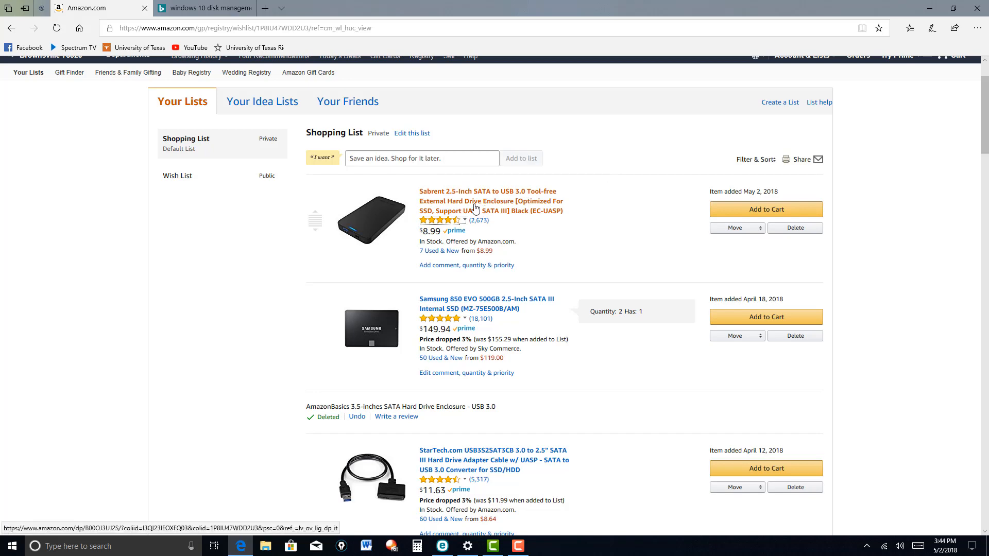
mouse_move(481, 282)
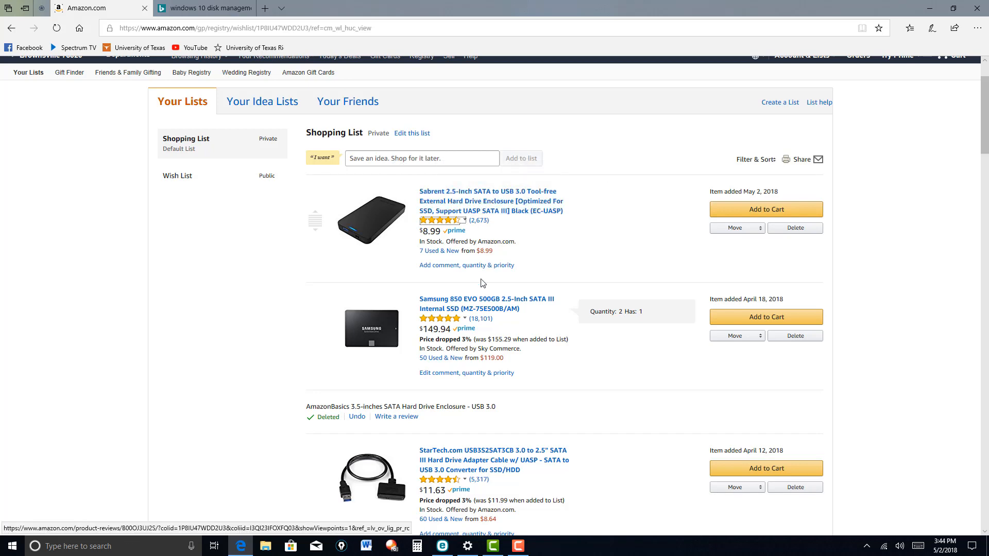
scroll(down, 3)
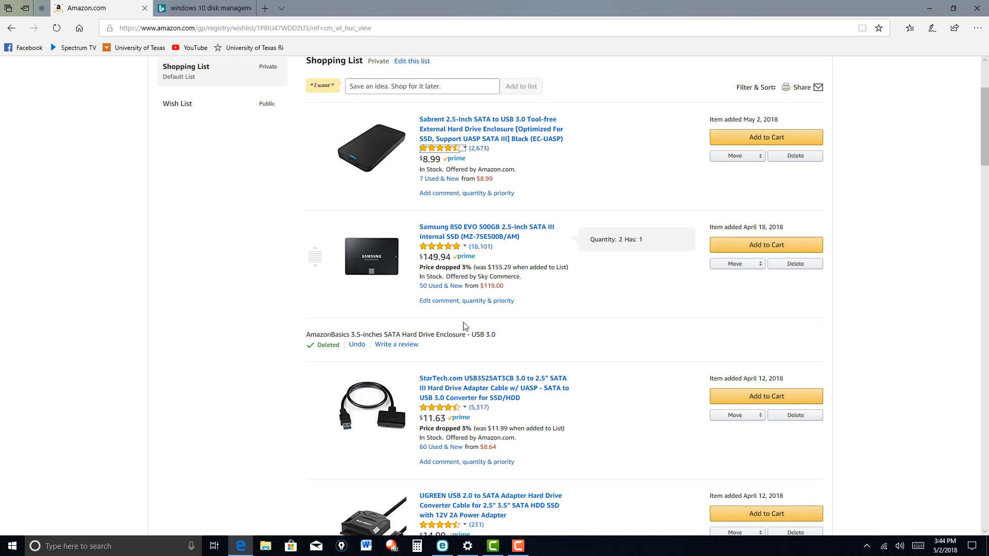
mouse_move(469, 315)
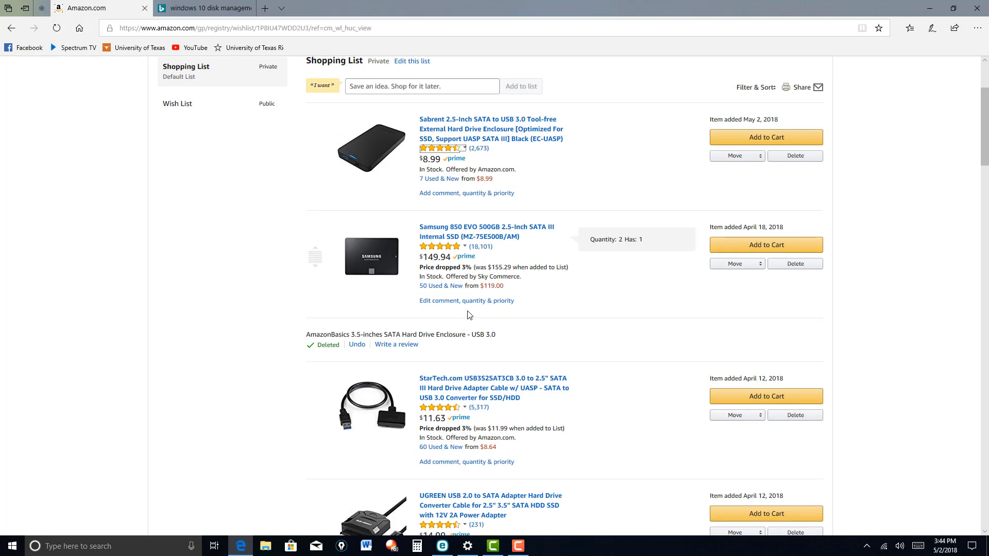
mouse_move(479, 260)
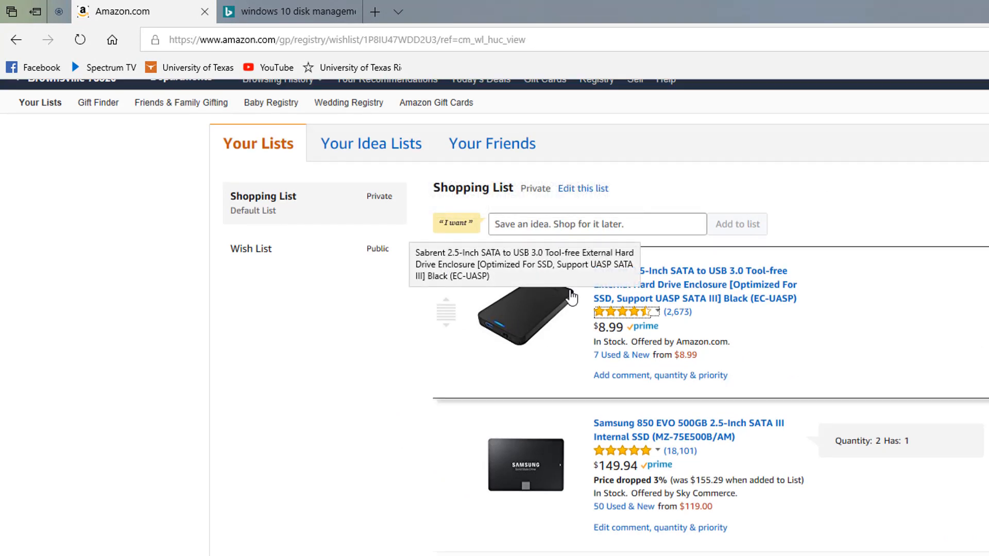
mouse_move(506, 337)
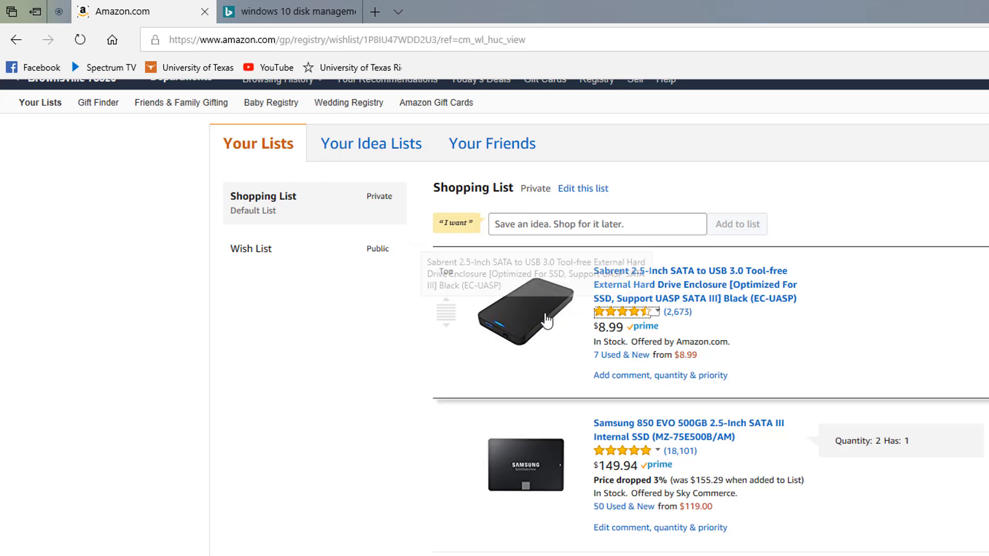
mouse_move(546, 328)
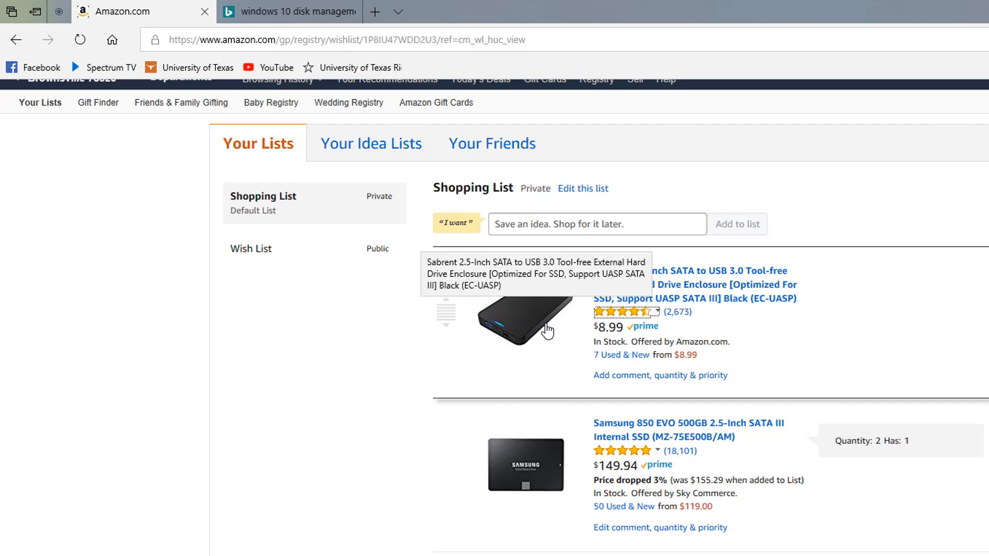
mouse_move(551, 302)
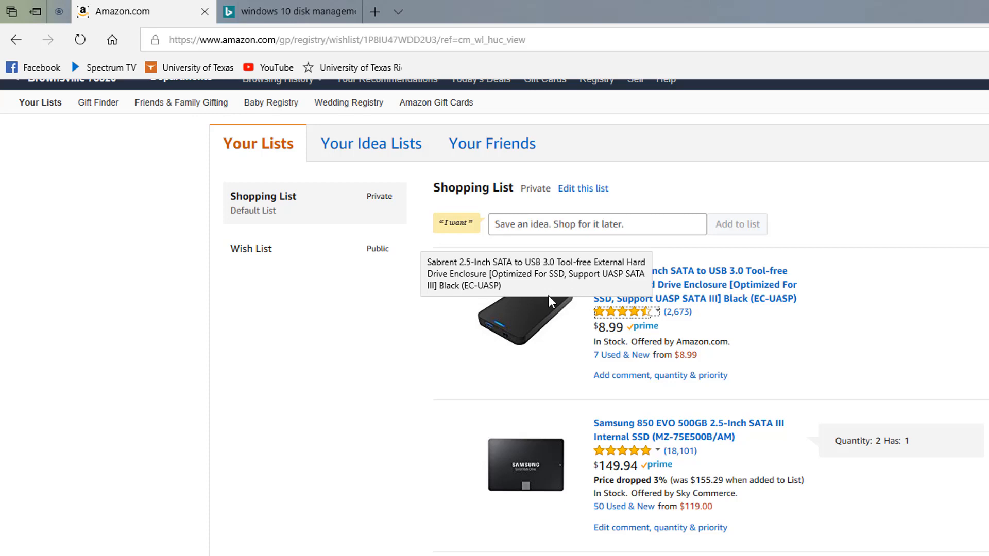
mouse_move(554, 315)
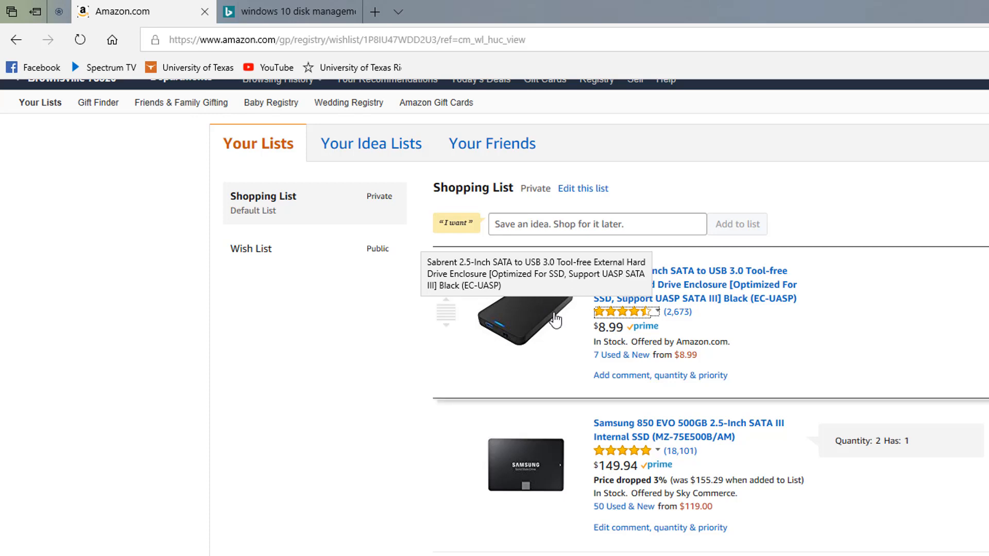
mouse_move(549, 332)
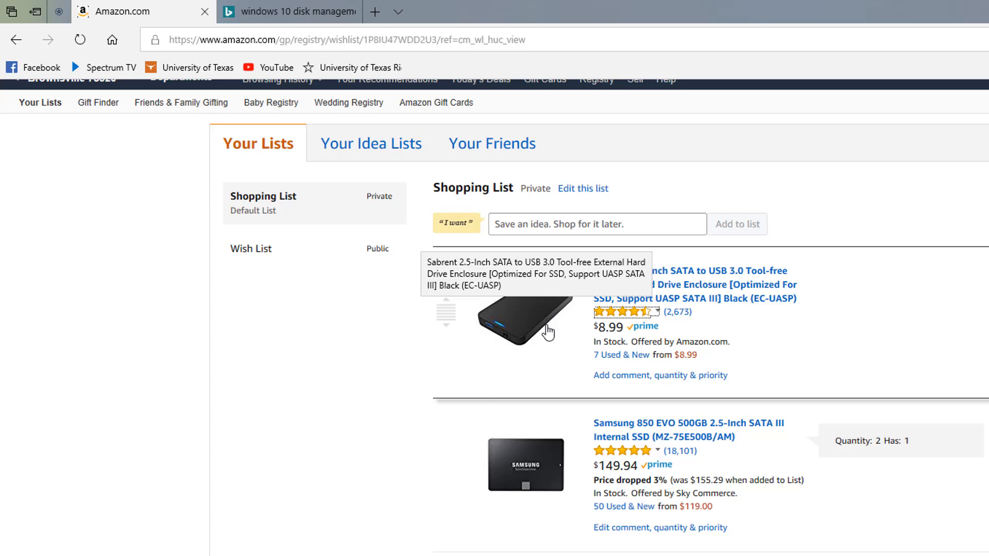
mouse_move(540, 334)
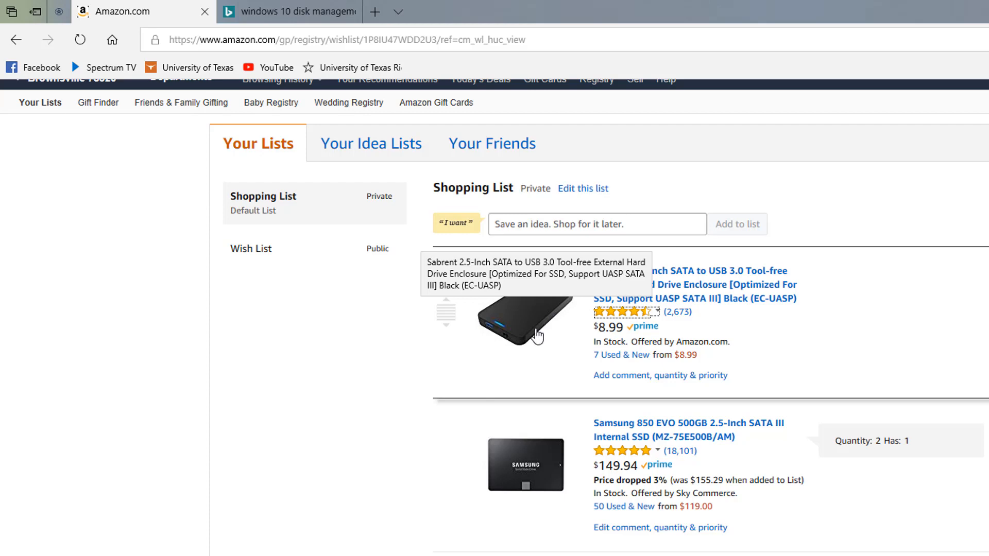